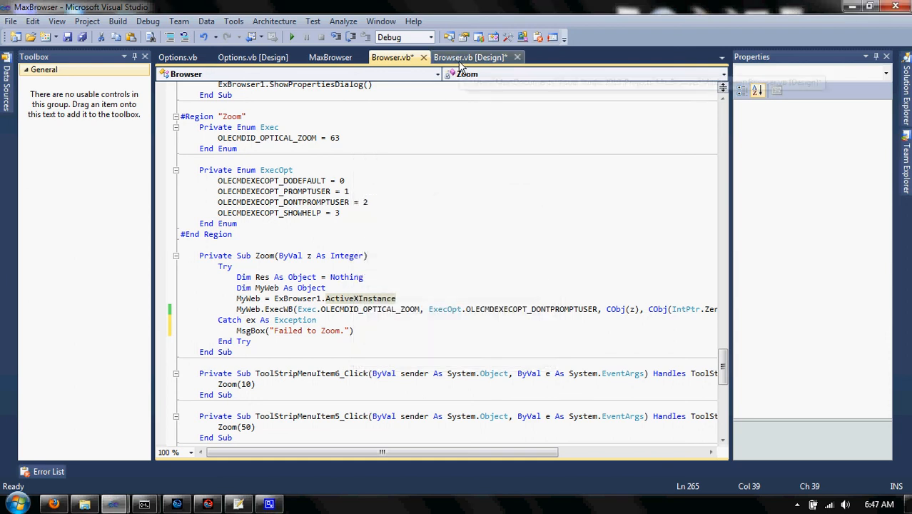
# Show the Browser.vb user control in the designer instead of its Zoom code.
pyautogui.click(471, 57)
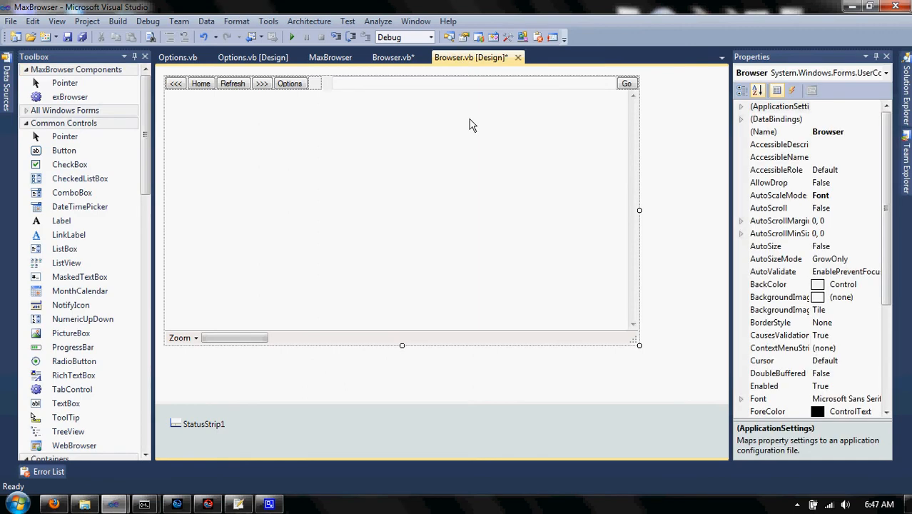
pyautogui.moveTo(371, 100)
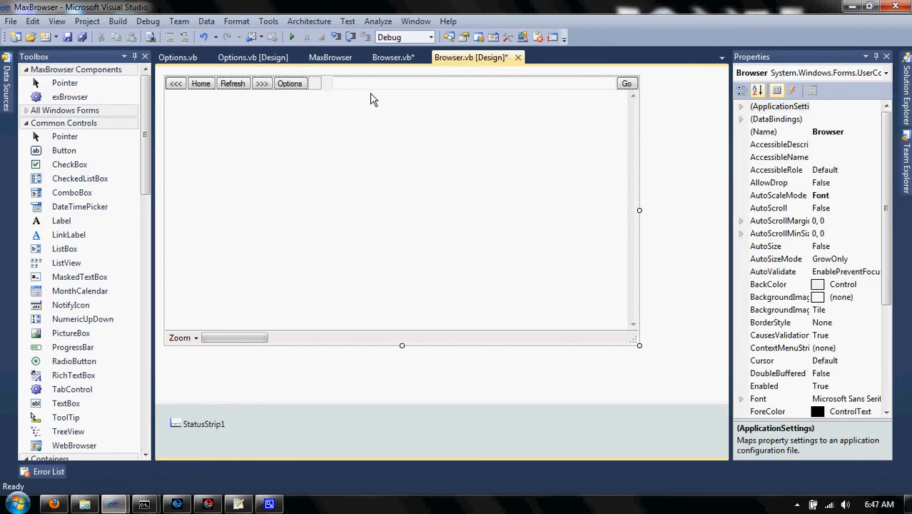
pyautogui.moveTo(349, 97)
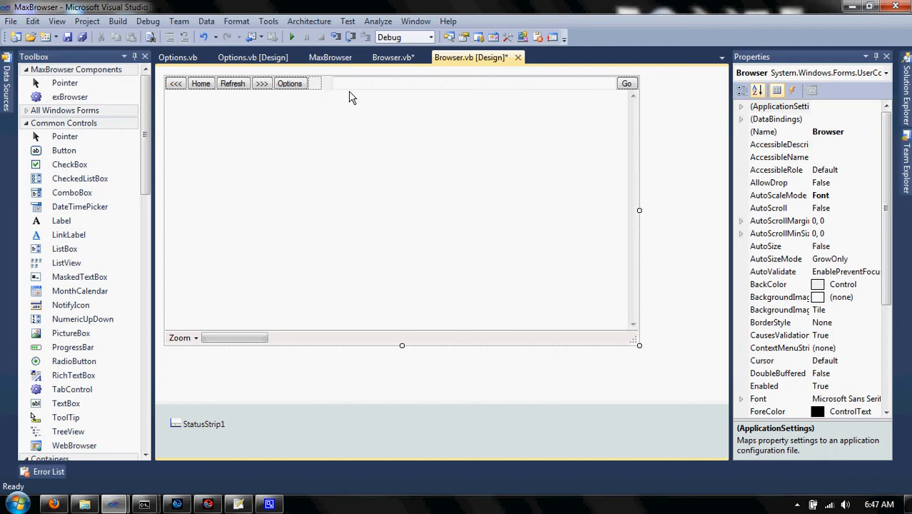
pyautogui.moveTo(262, 359)
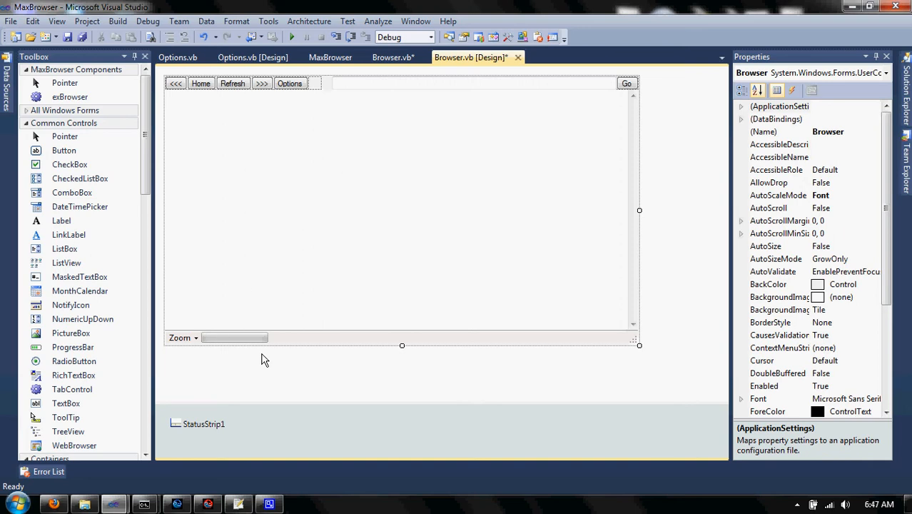
pyautogui.moveTo(248, 110)
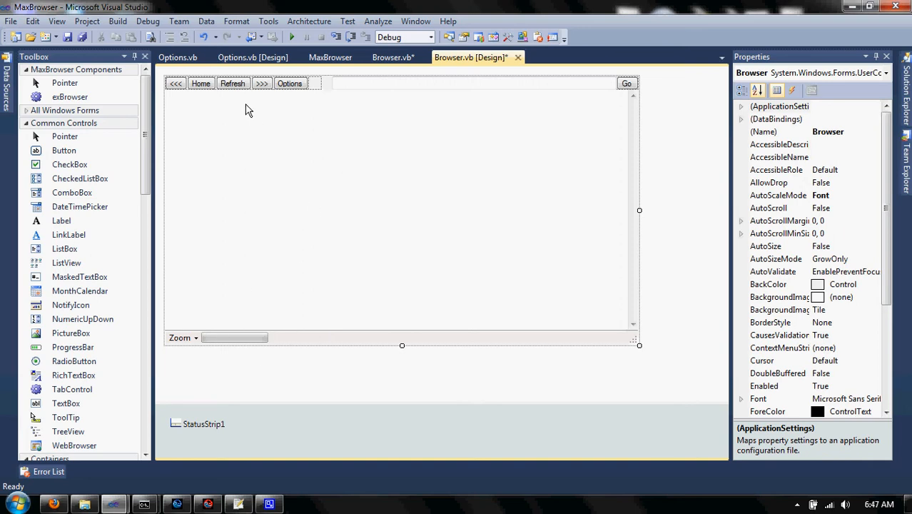
pyautogui.moveTo(251, 86)
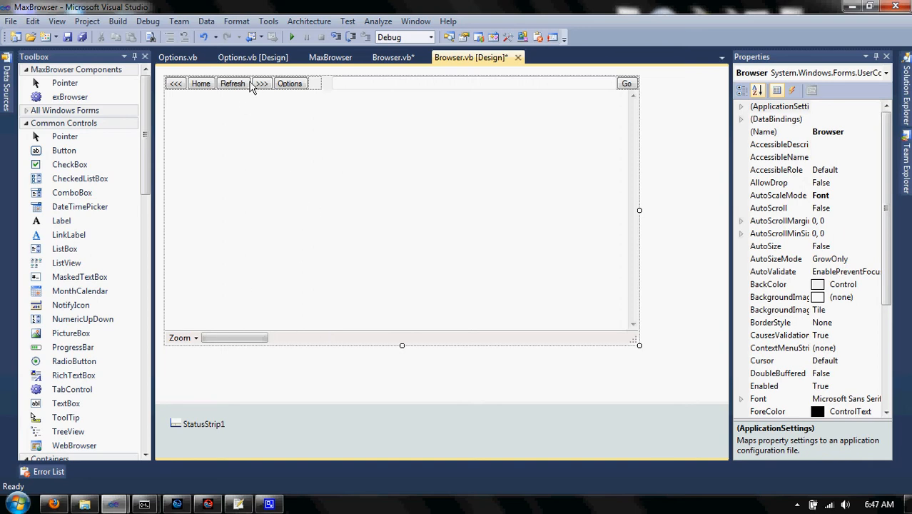
pyautogui.moveTo(243, 86)
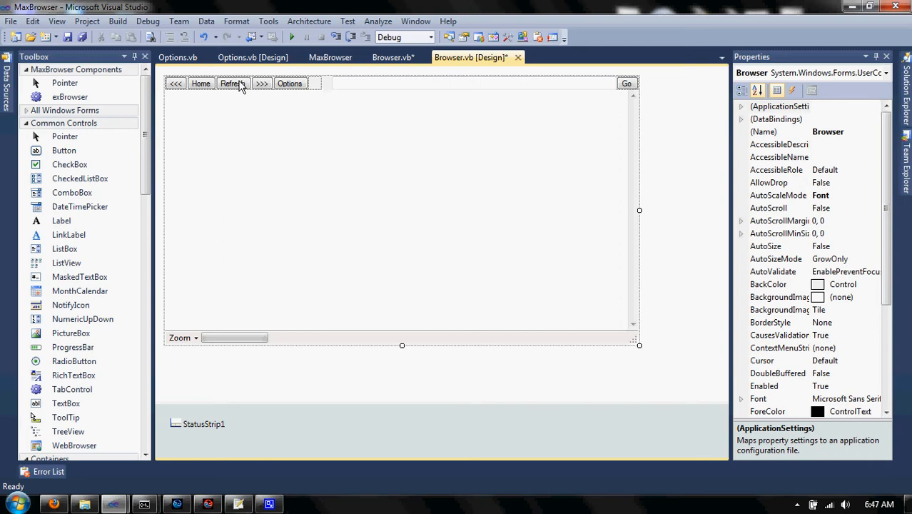
pyautogui.moveTo(331, 112)
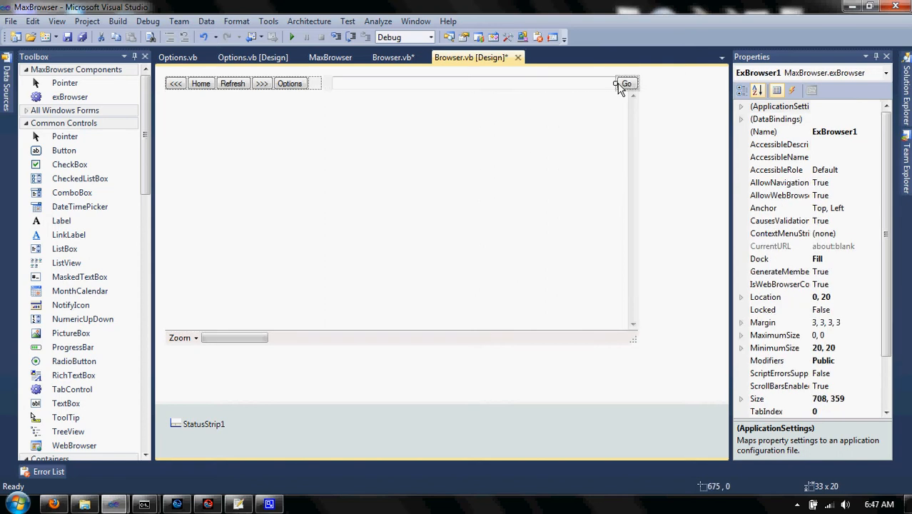
# Review the Go button, web browser area and address bar properties, then return to Browser.vb code.
pyautogui.click(625, 82)
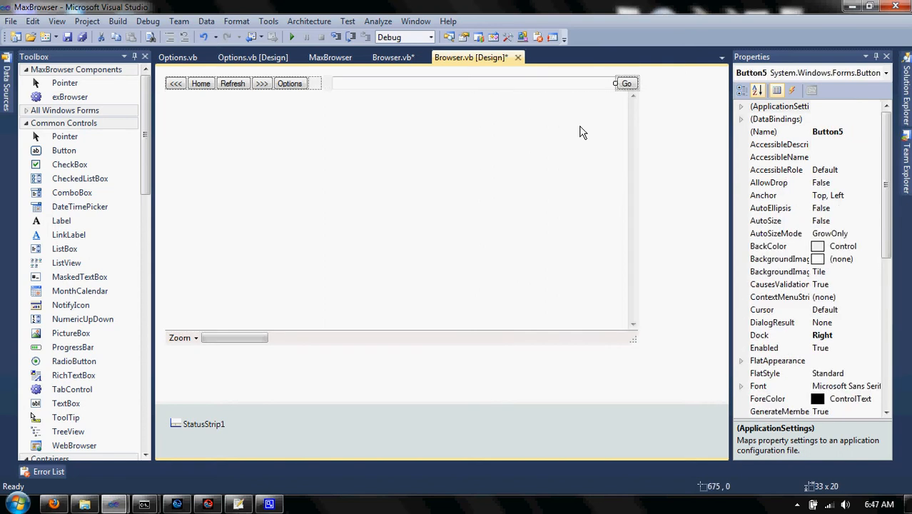
pyautogui.click(399, 207)
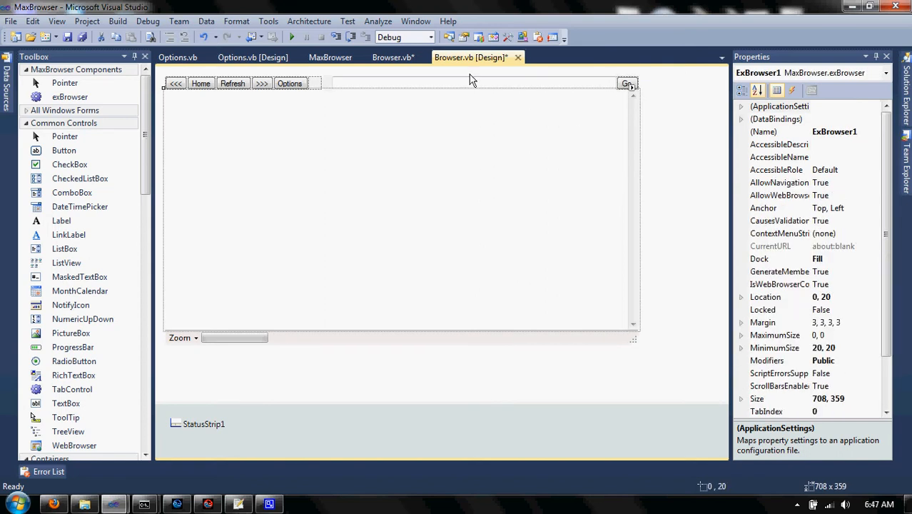
pyautogui.click(468, 83)
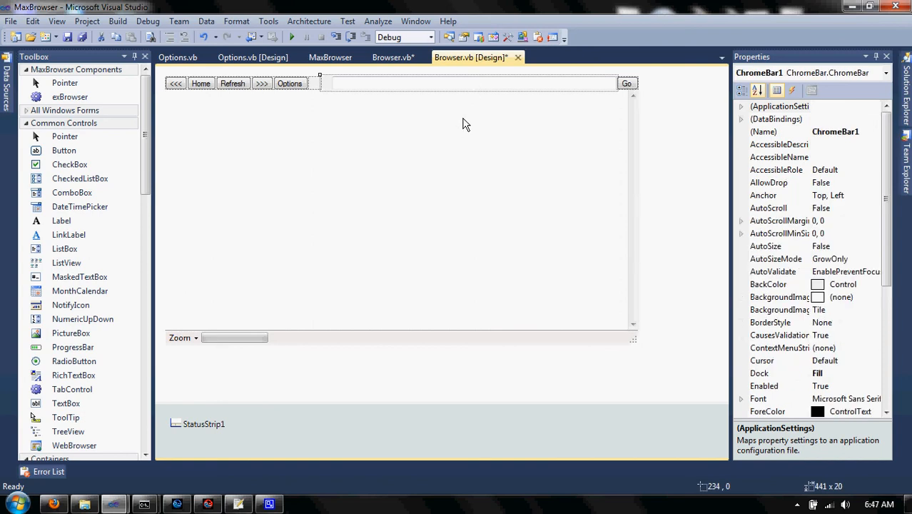
pyautogui.click(399, 207)
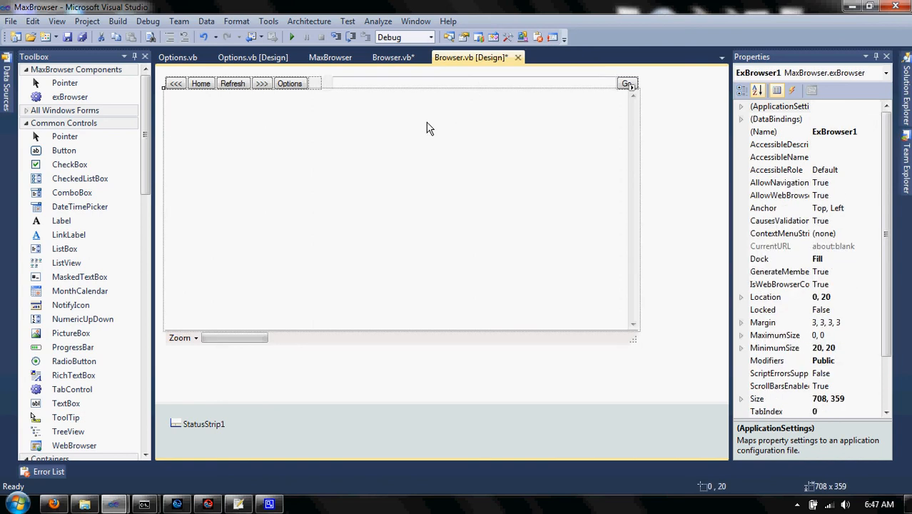
pyautogui.click(391, 57)
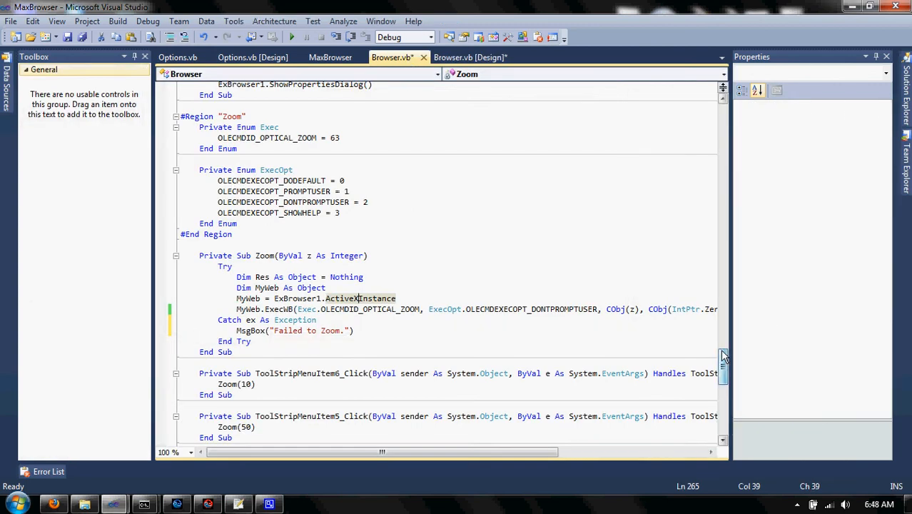
# Scroll Browser.vb from the class top down to the Start subroutine's adlist and extension list.
pyautogui.scroll(3)
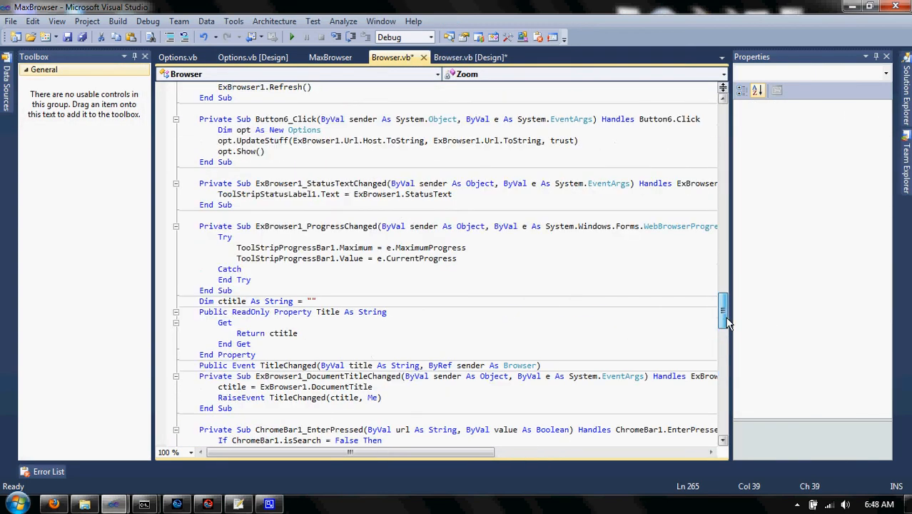
pyautogui.scroll(3)
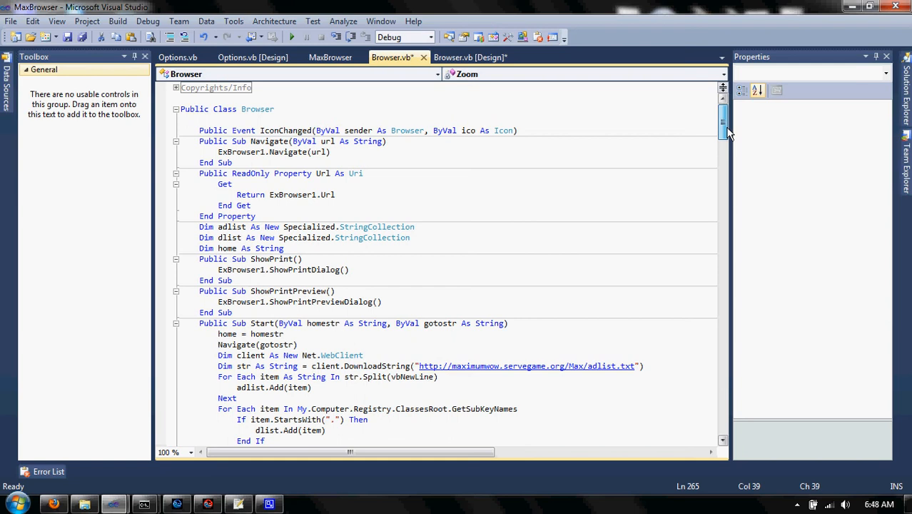
pyautogui.scroll(-3)
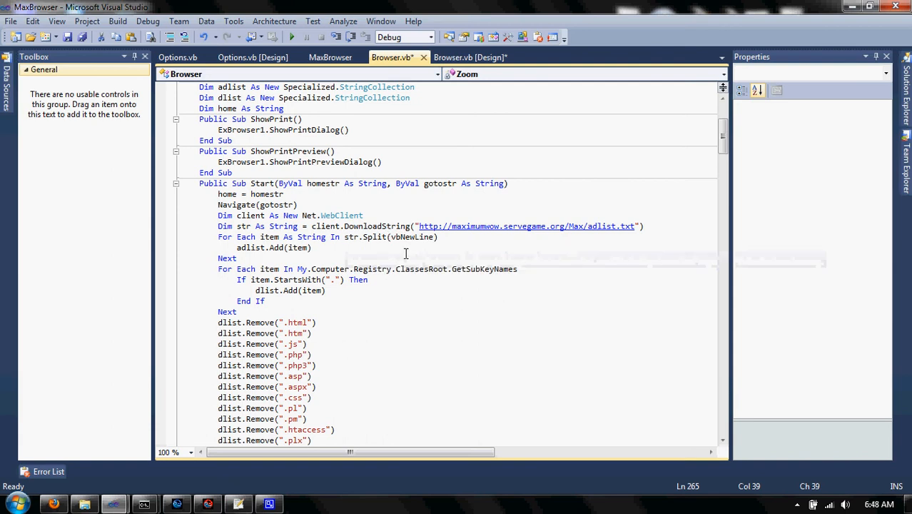
pyautogui.moveTo(413, 259)
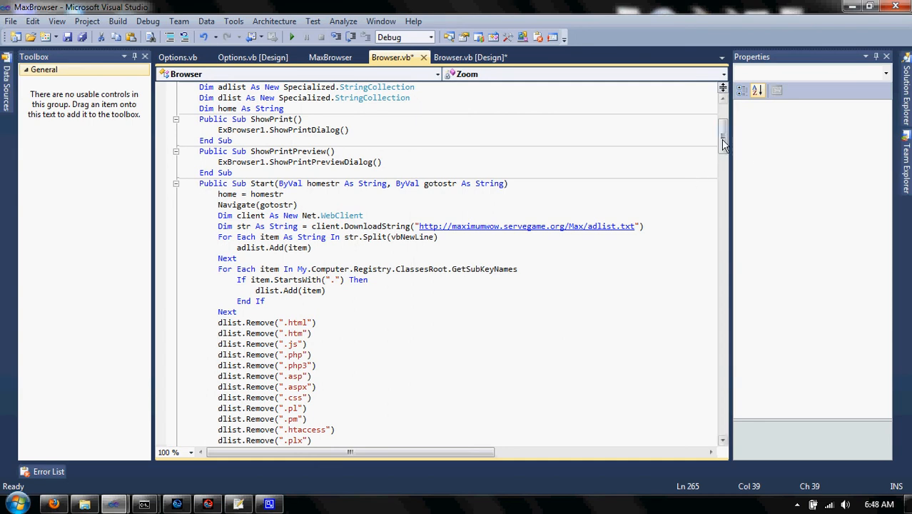
pyautogui.scroll(-3)
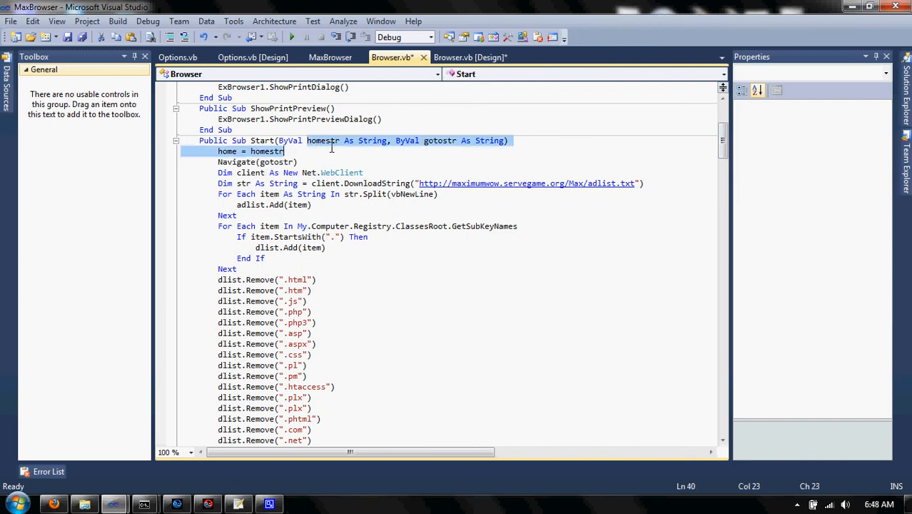
# Select the homestr parameter of Start and move on toward the Max-Explorer V10 Form1 designer.
pyautogui.click(345, 141)
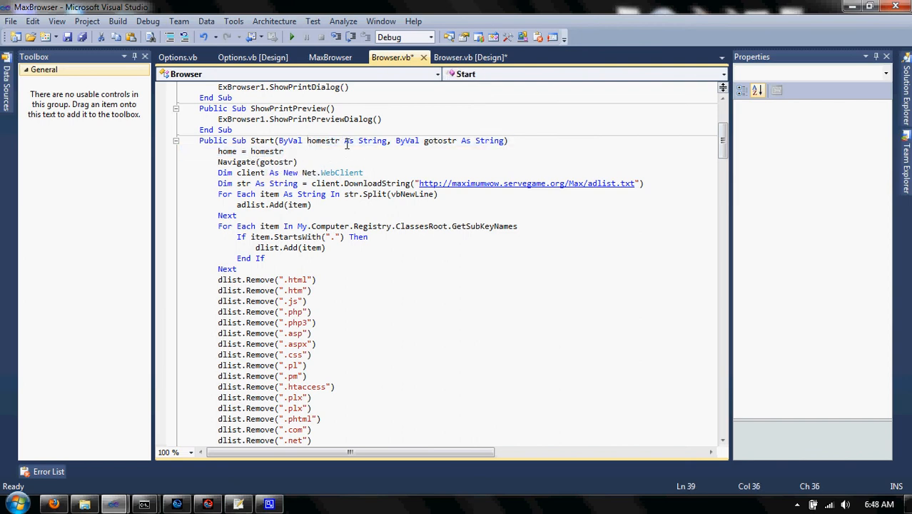
pyautogui.doubleClick(322, 141)
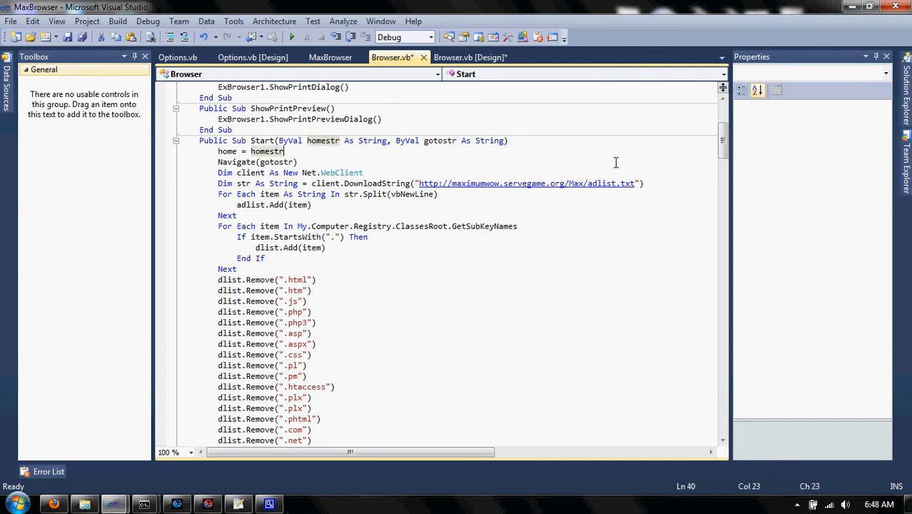
pyautogui.scroll(-3)
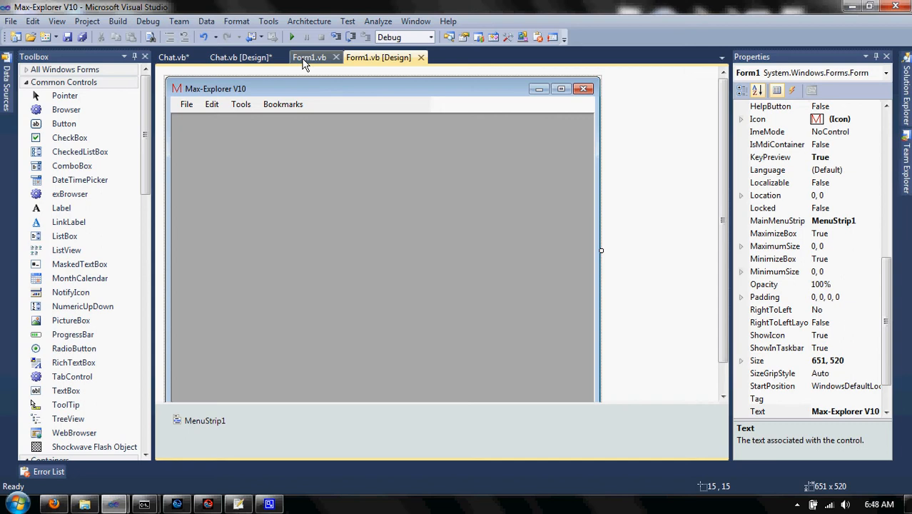
# Show Form1.vb code around Form1_Load's proxy and bookmark setup and the NewTab routine.
pyautogui.click(308, 57)
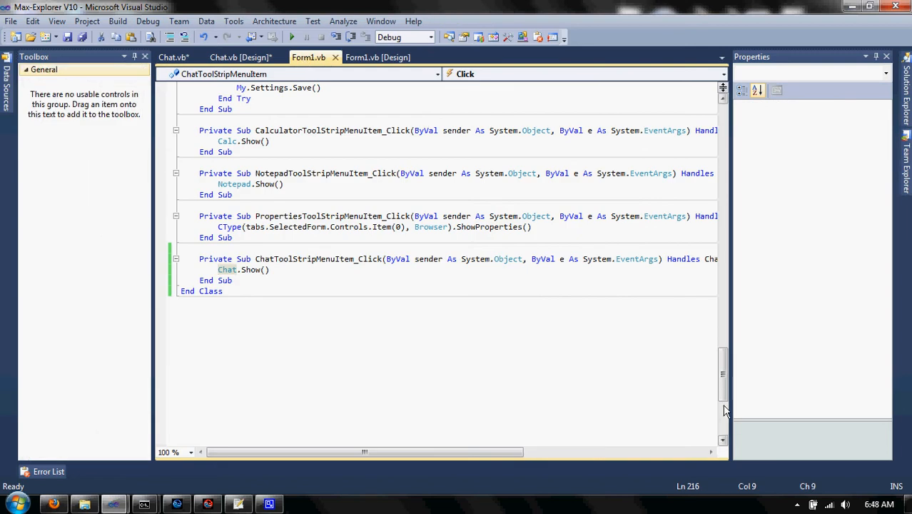
pyautogui.scroll(3)
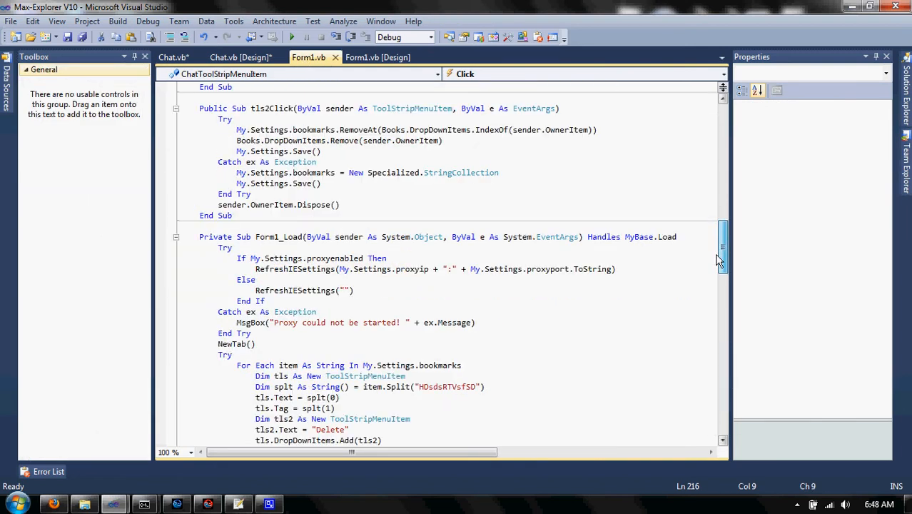
pyautogui.scroll(-3)
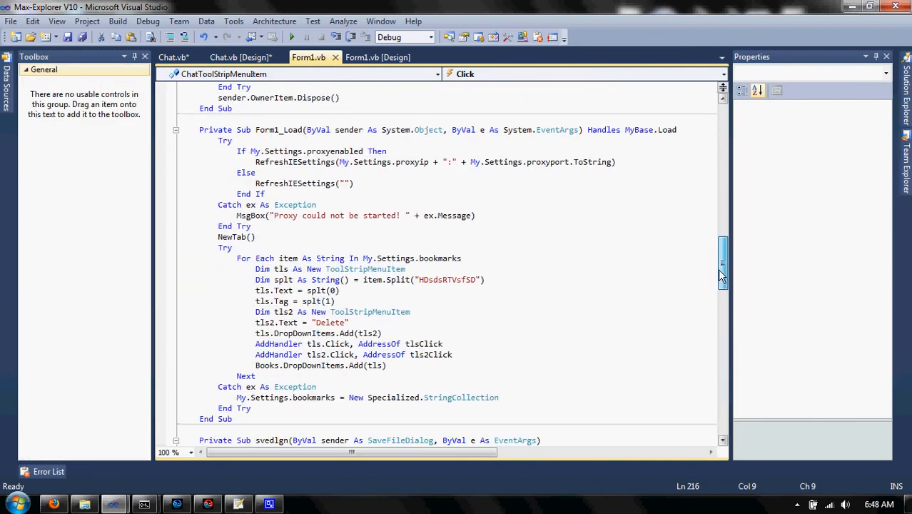
pyautogui.moveTo(607, 257)
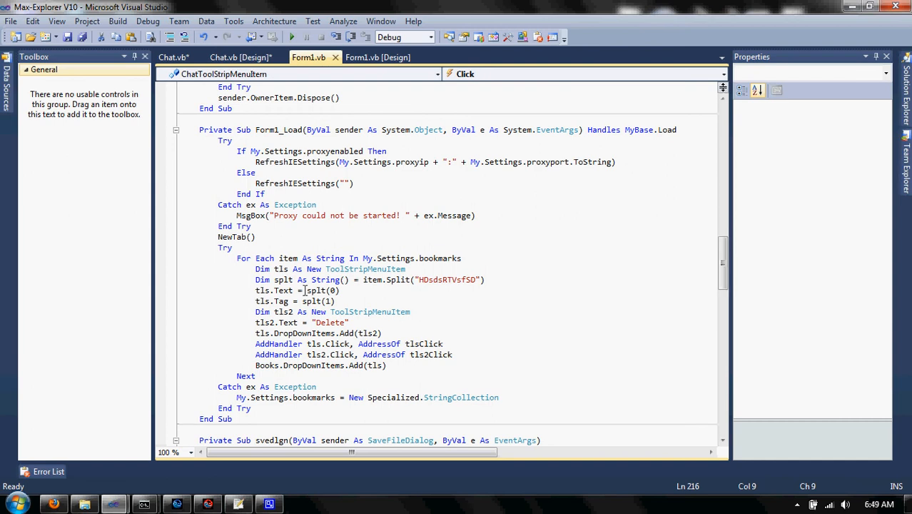
pyautogui.moveTo(282, 316)
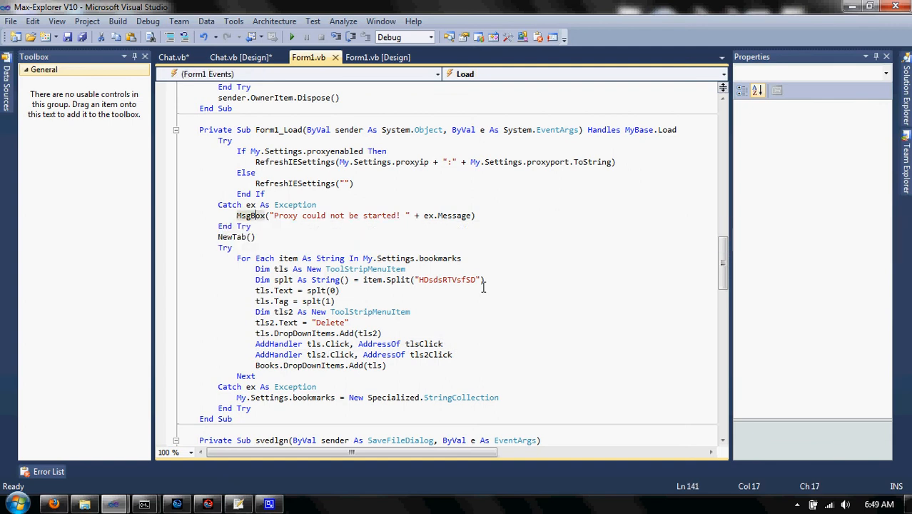
pyautogui.scroll(3)
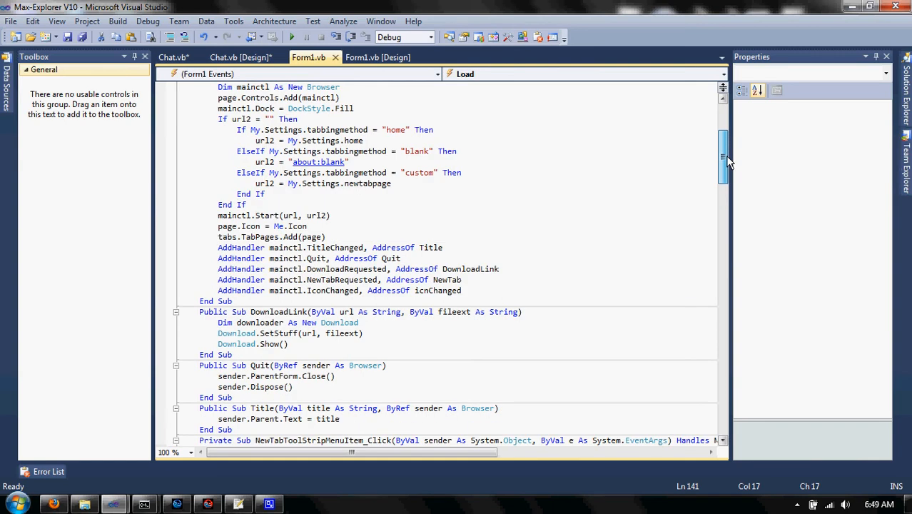
pyautogui.scroll(3)
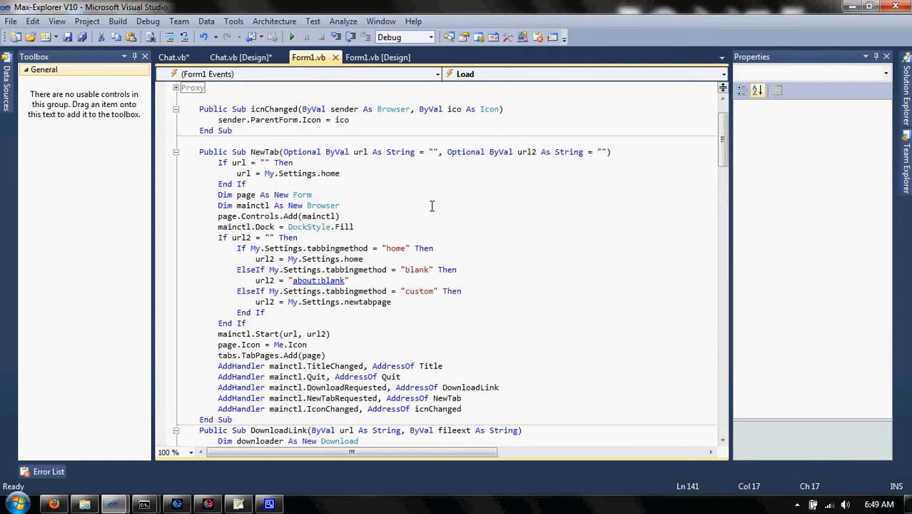
pyautogui.moveTo(311, 154)
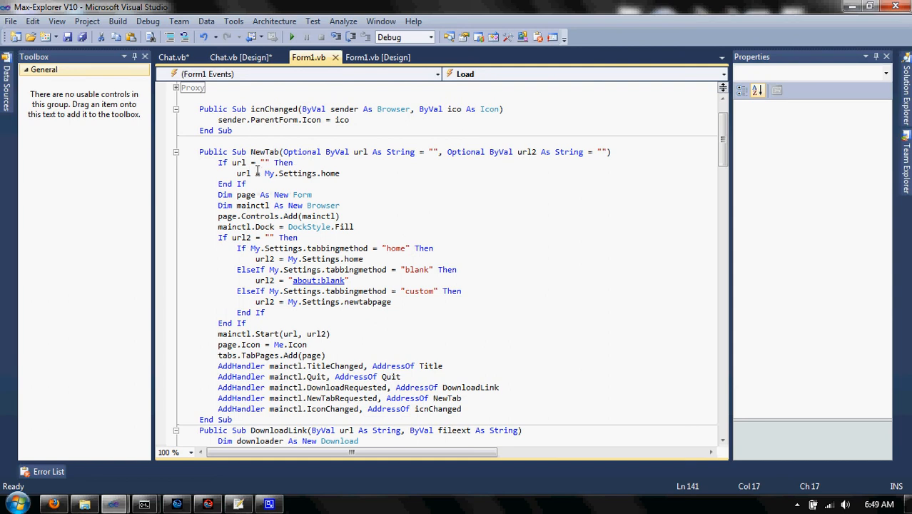
pyautogui.moveTo(296, 172)
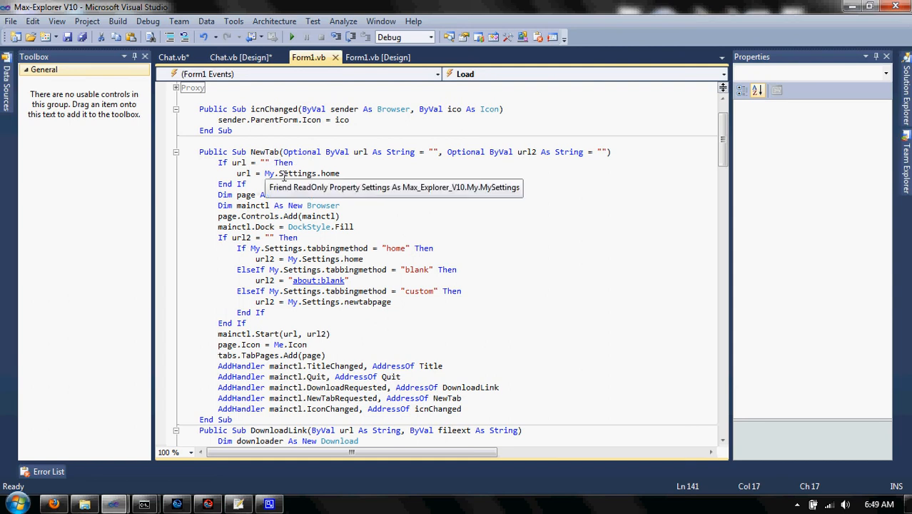
pyautogui.moveTo(320, 227)
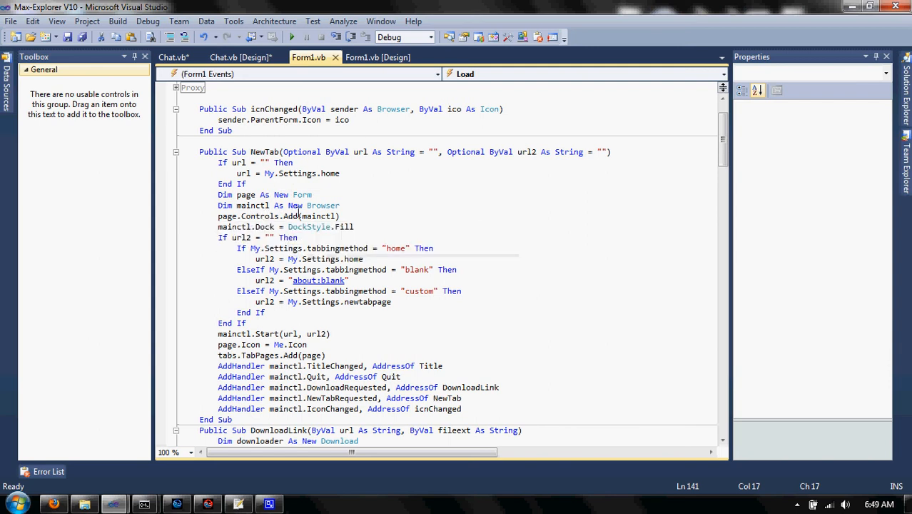
pyautogui.moveTo(328, 279)
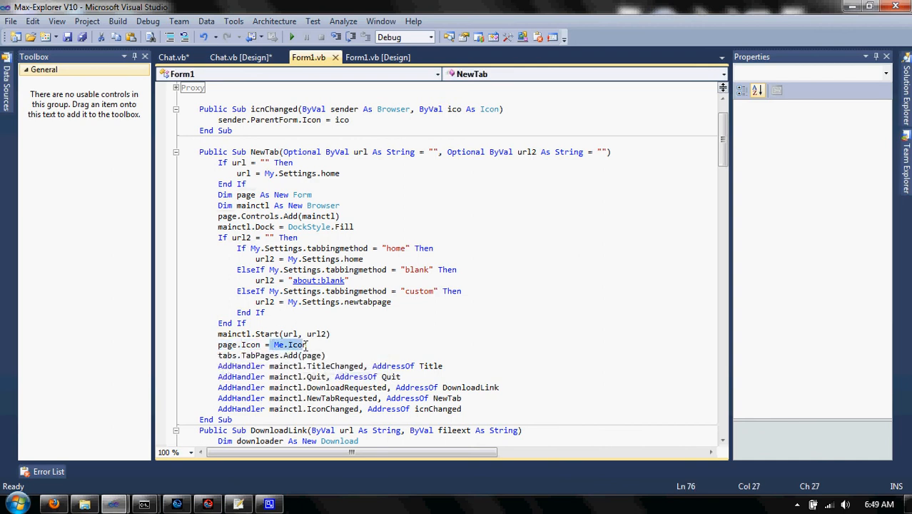
pyautogui.click(673, 269)
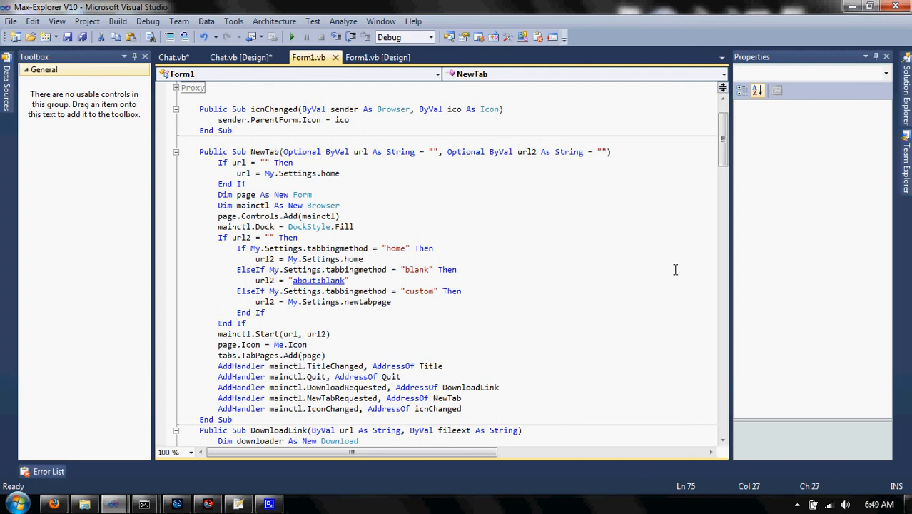
pyautogui.scroll(-3)
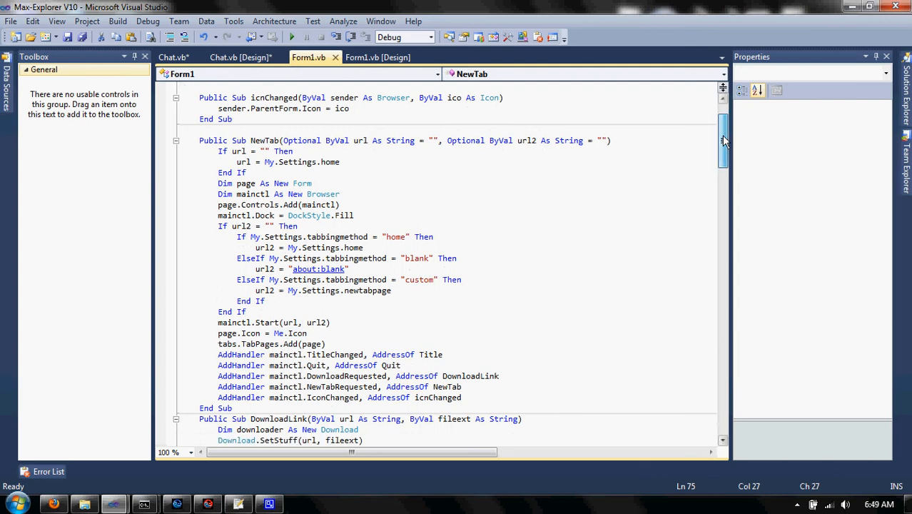
pyautogui.scroll(3)
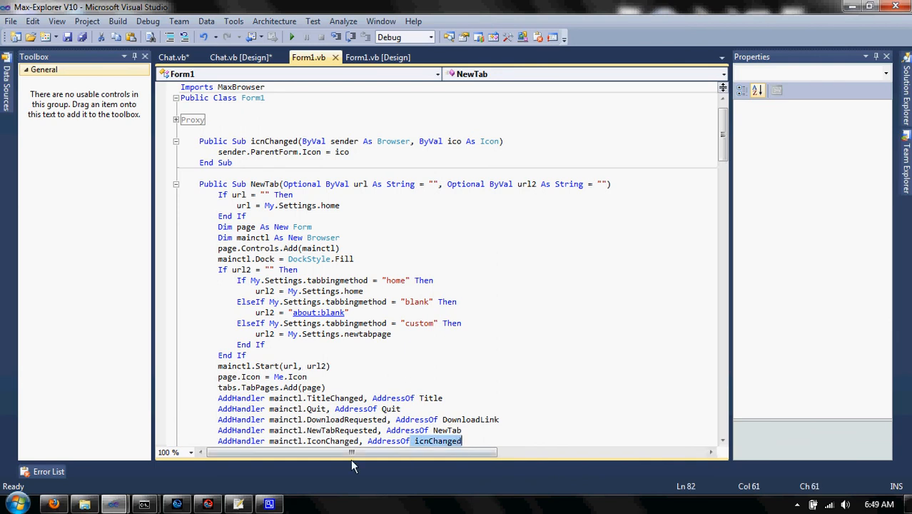
pyautogui.moveTo(437, 440)
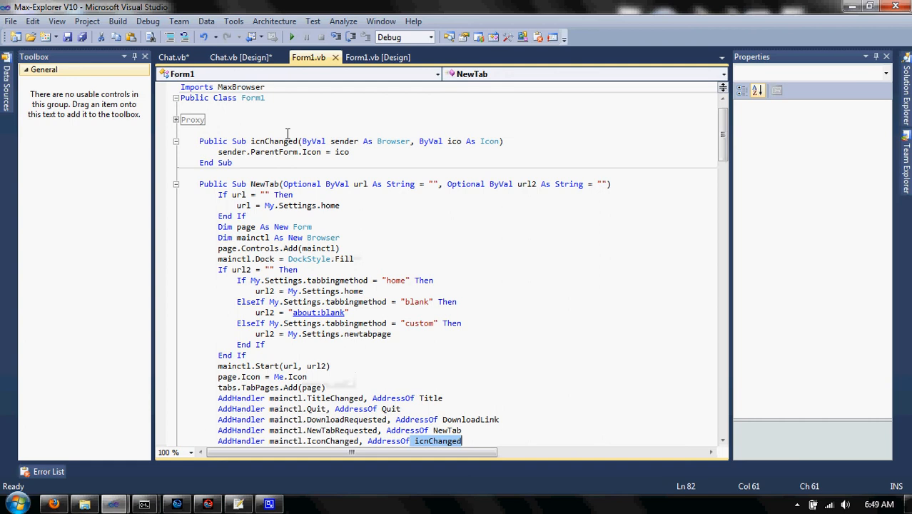
pyautogui.moveTo(314, 130)
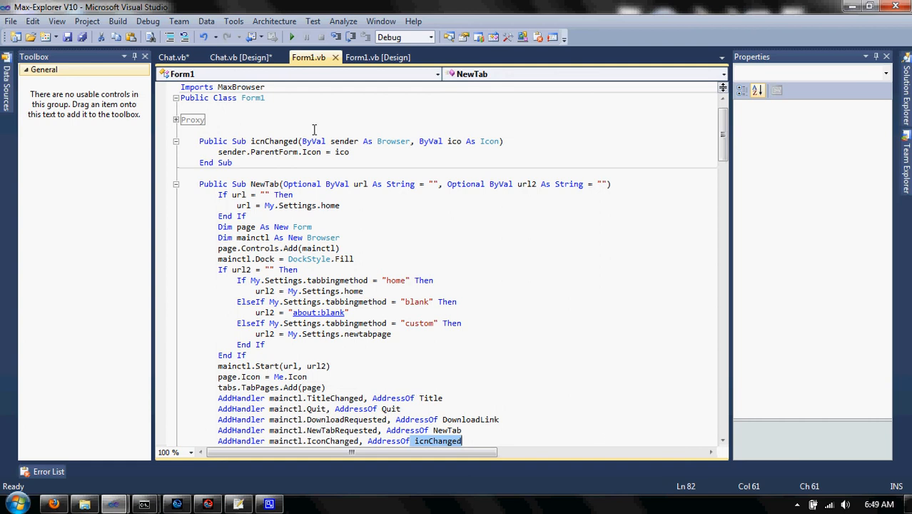
pyautogui.moveTo(682, 137)
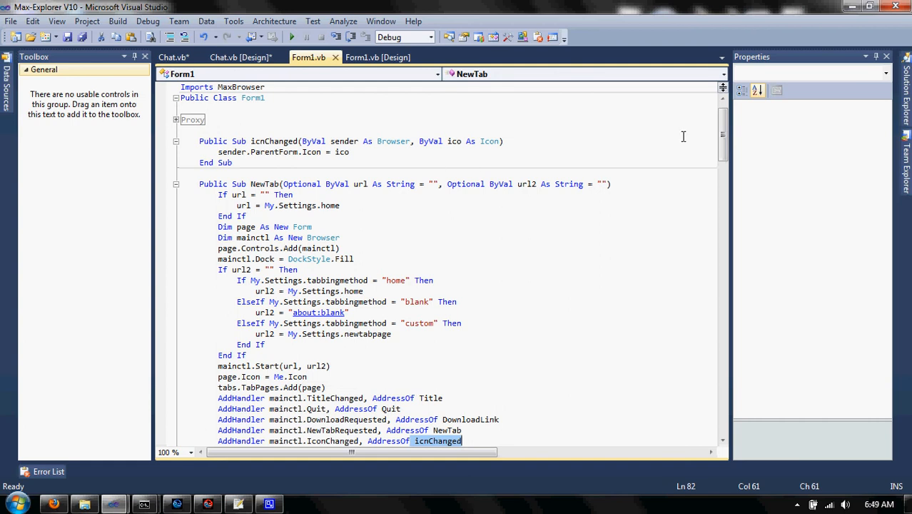
pyautogui.scroll(-3)
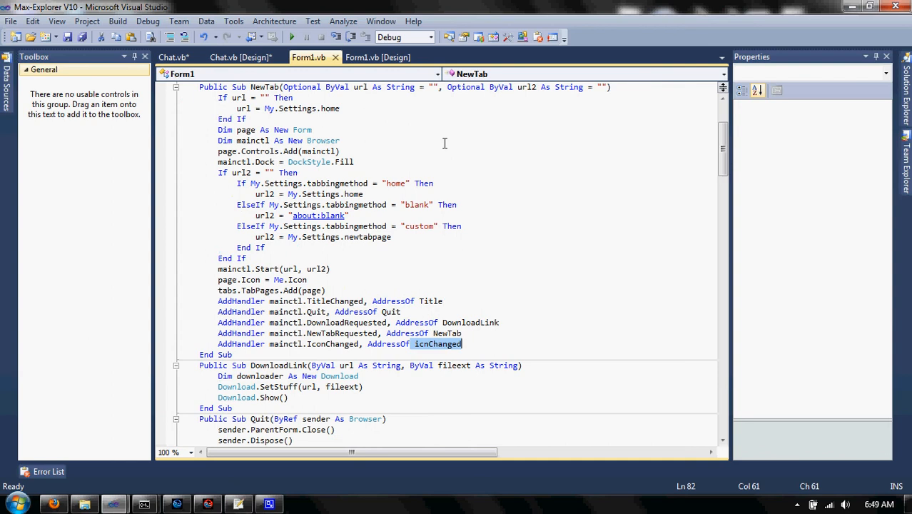
pyautogui.moveTo(449, 194)
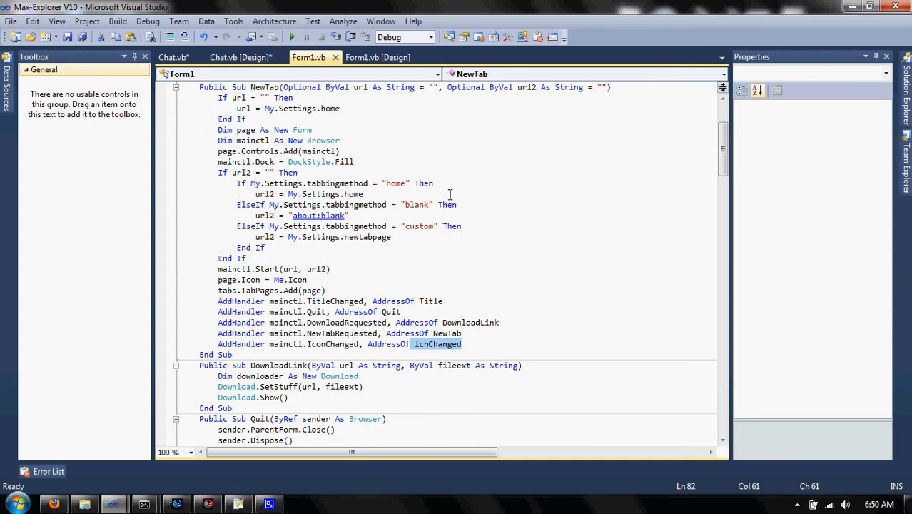
pyautogui.moveTo(320, 311)
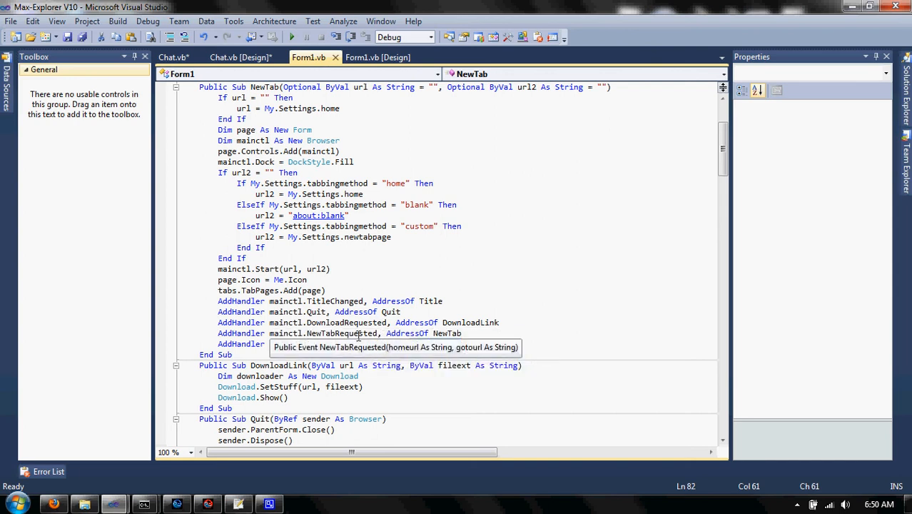
pyautogui.moveTo(371, 322)
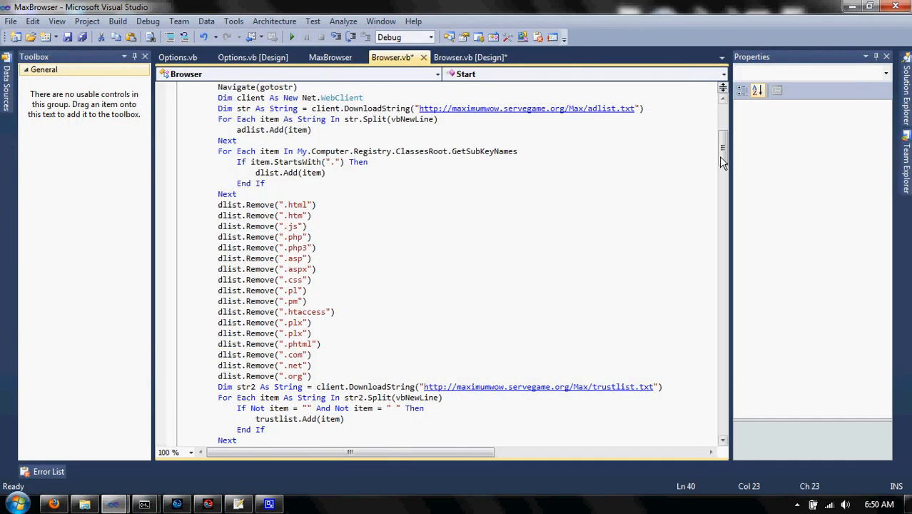
# Scroll Browser.vb to the Start routine's adlist URL download and dlist extension lines.
pyautogui.scroll(3)
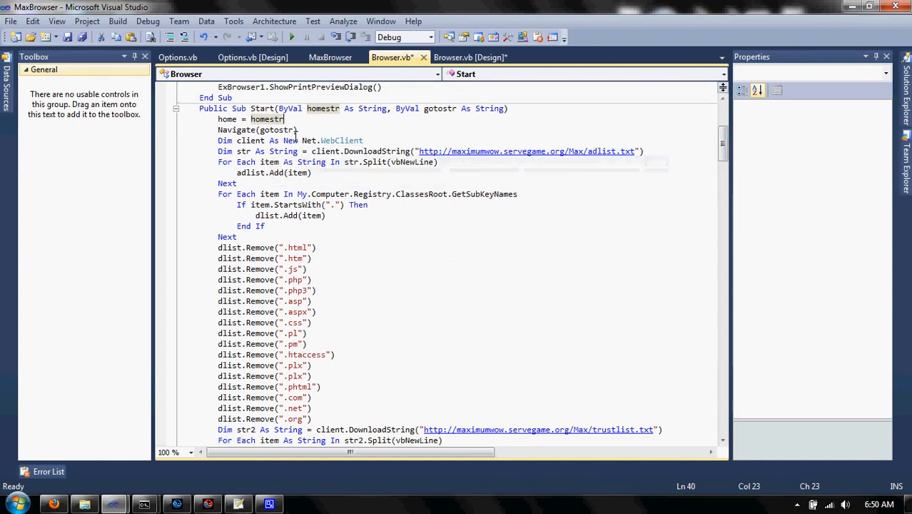
pyautogui.moveTo(588, 160)
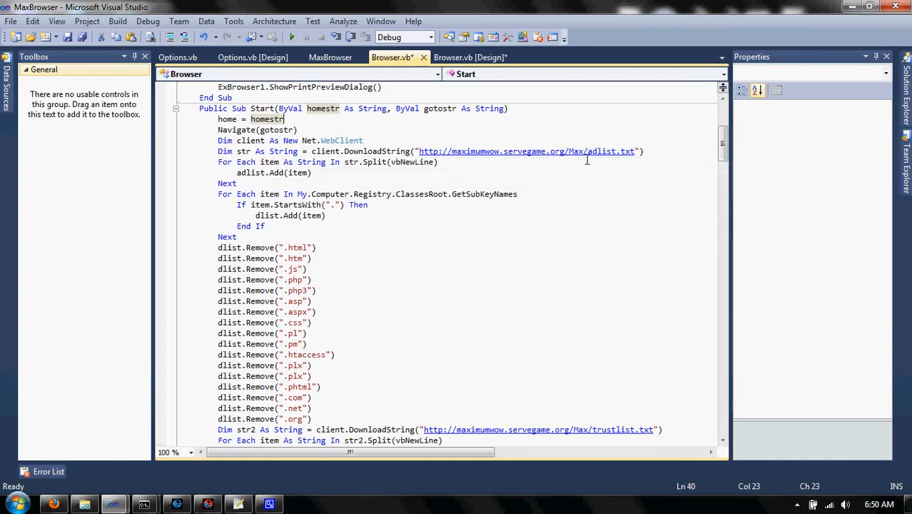
pyautogui.moveTo(616, 211)
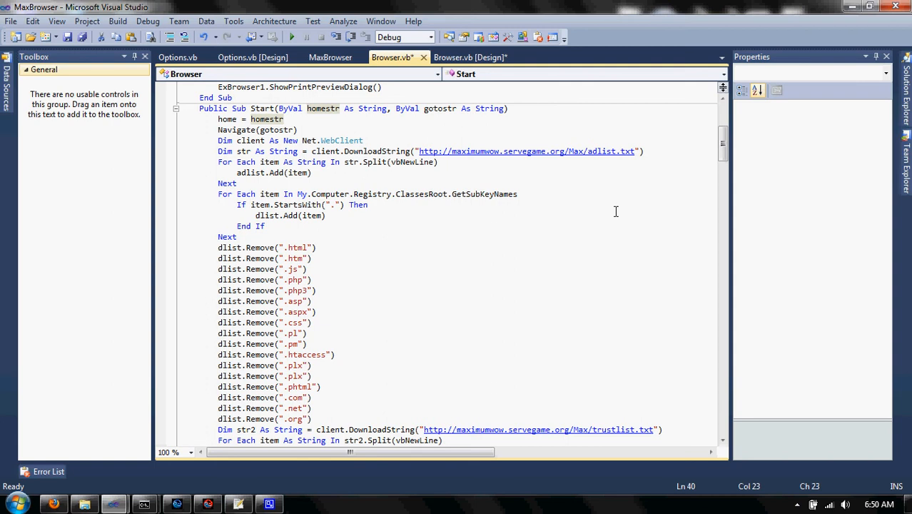
pyautogui.moveTo(342, 191)
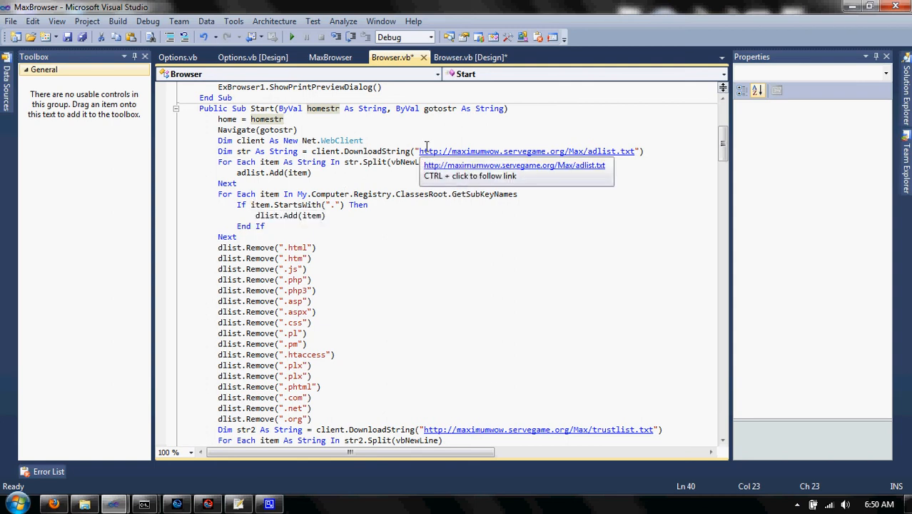
pyautogui.moveTo(307, 172)
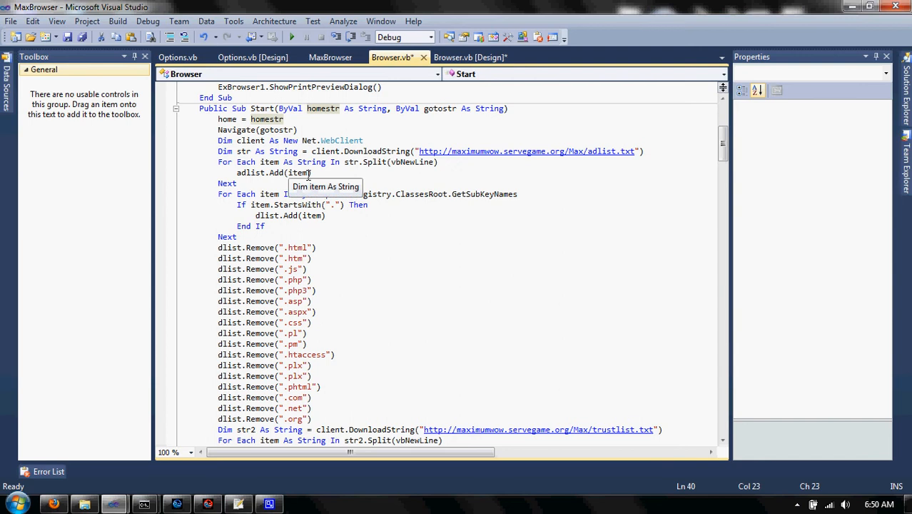
pyautogui.moveTo(485, 173)
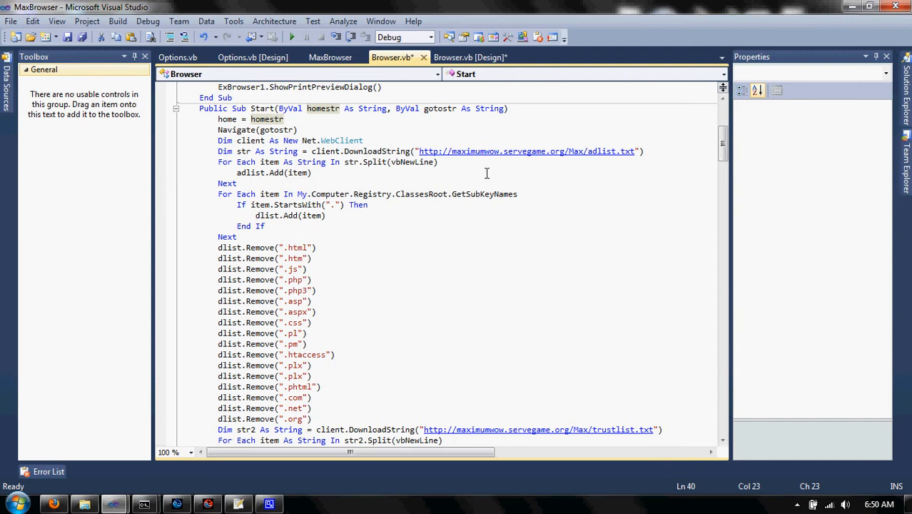
pyautogui.moveTo(328, 187)
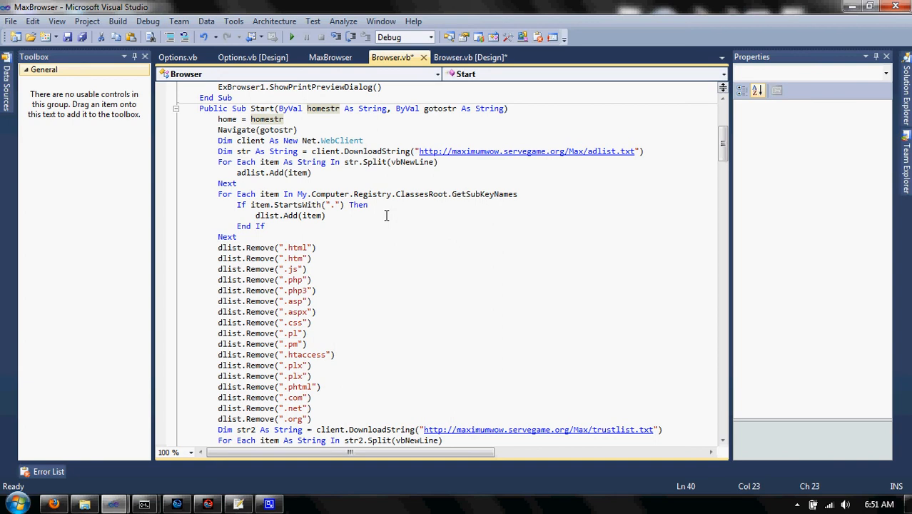
pyautogui.moveTo(766, 148)
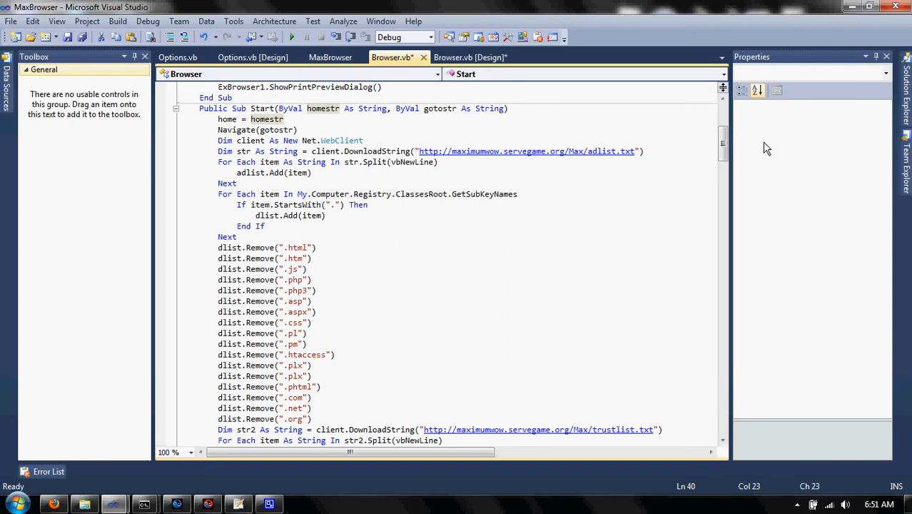
pyautogui.scroll(-3)
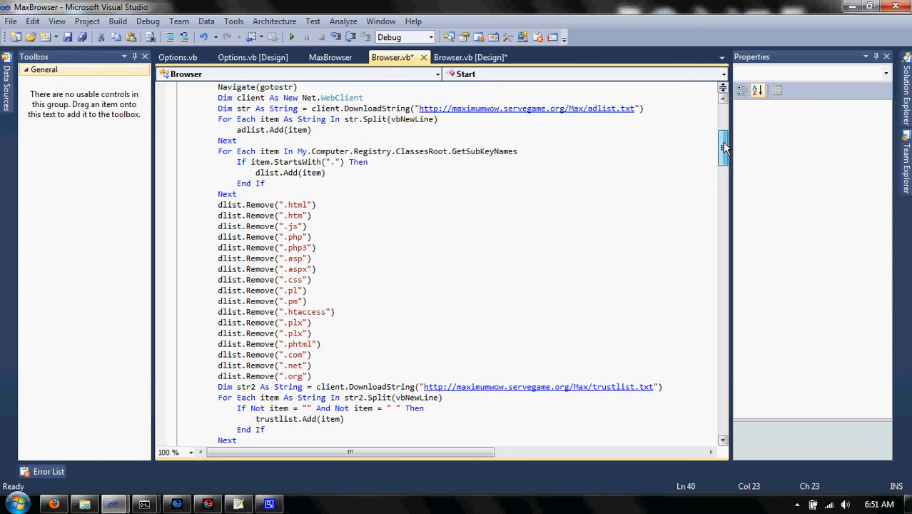
pyautogui.scroll(-3)
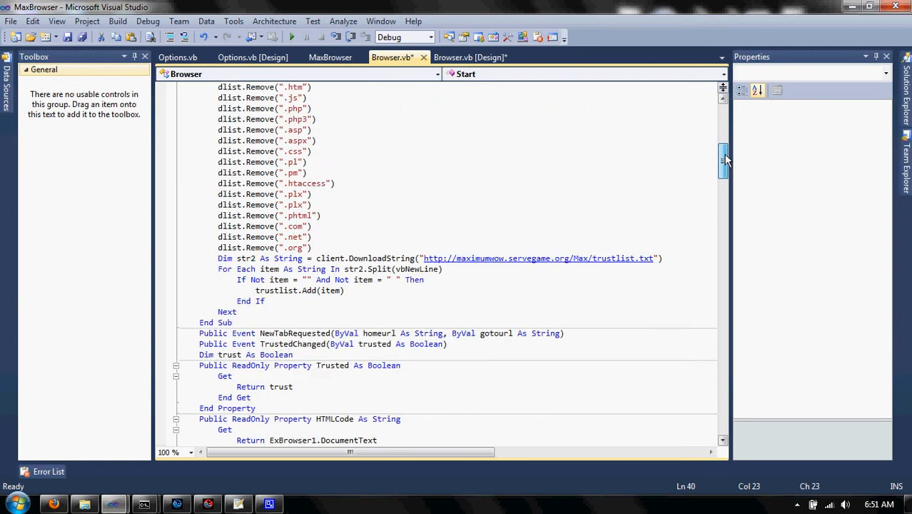
pyautogui.scroll(3)
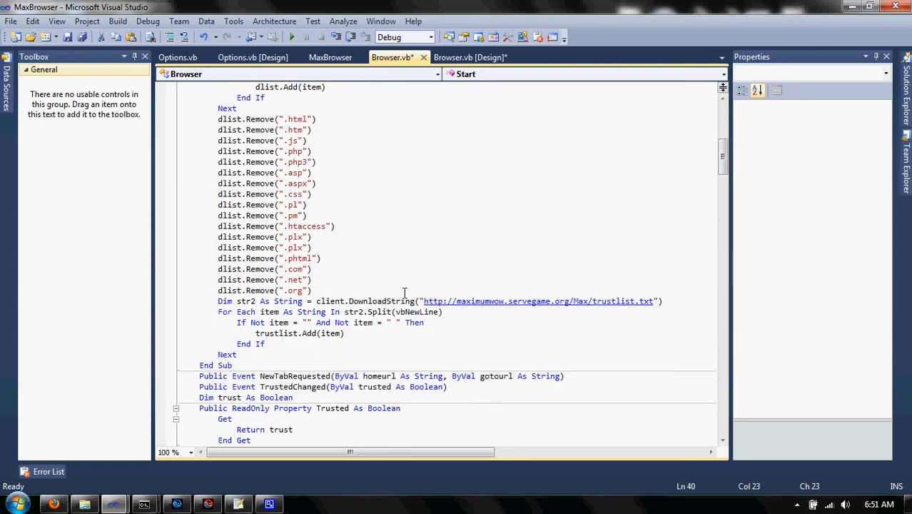
pyautogui.moveTo(642, 289)
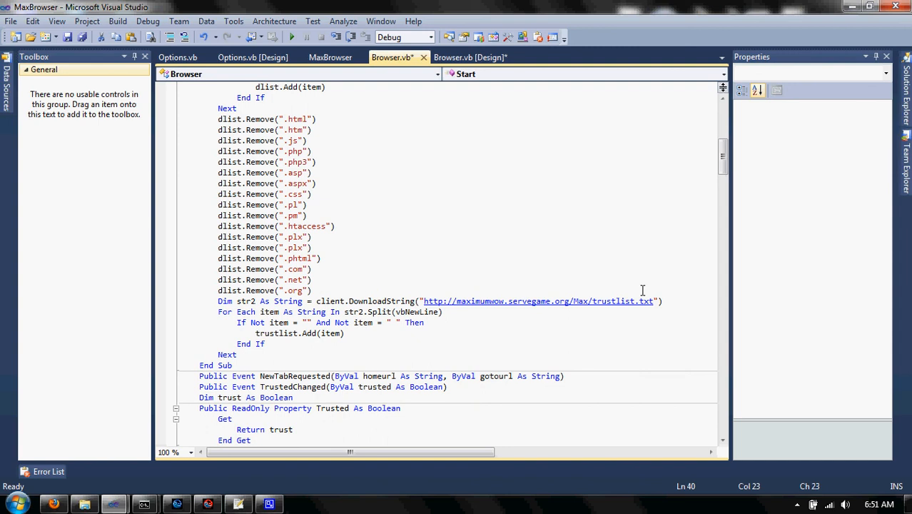
pyautogui.moveTo(672, 293)
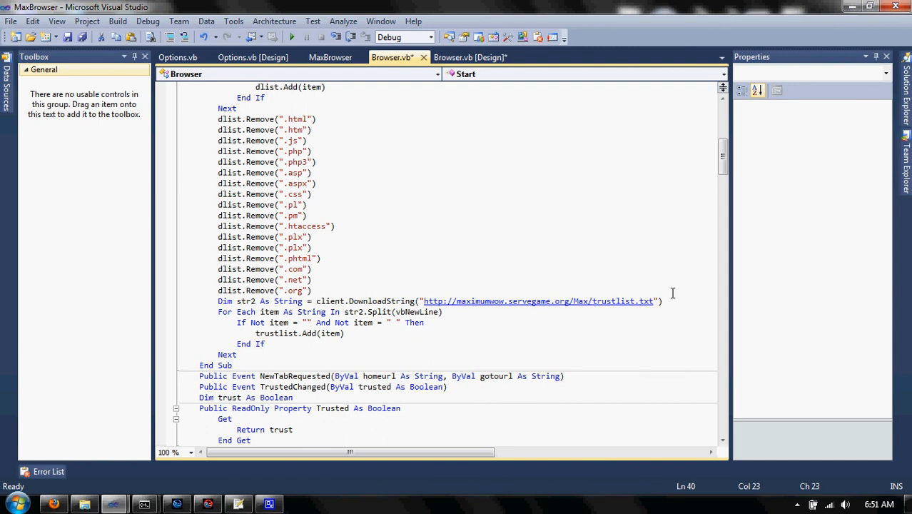
pyautogui.moveTo(736, 155)
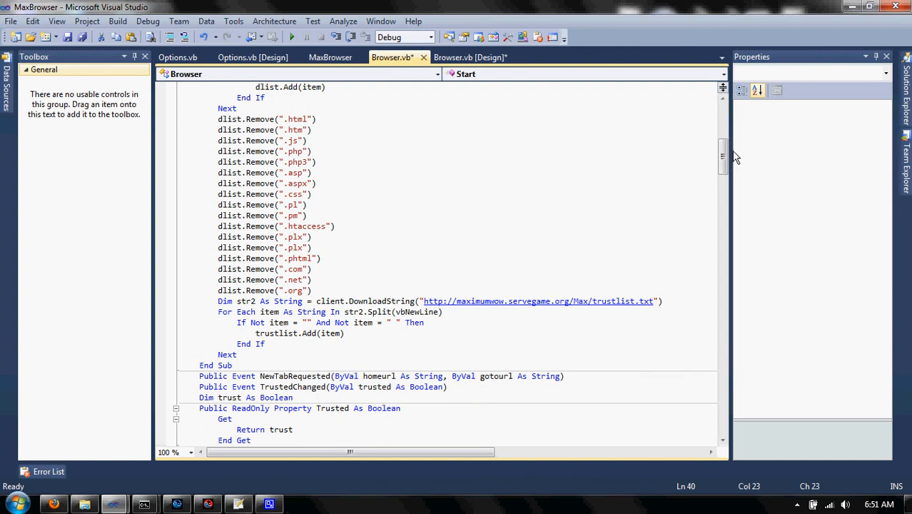
pyautogui.scroll(3)
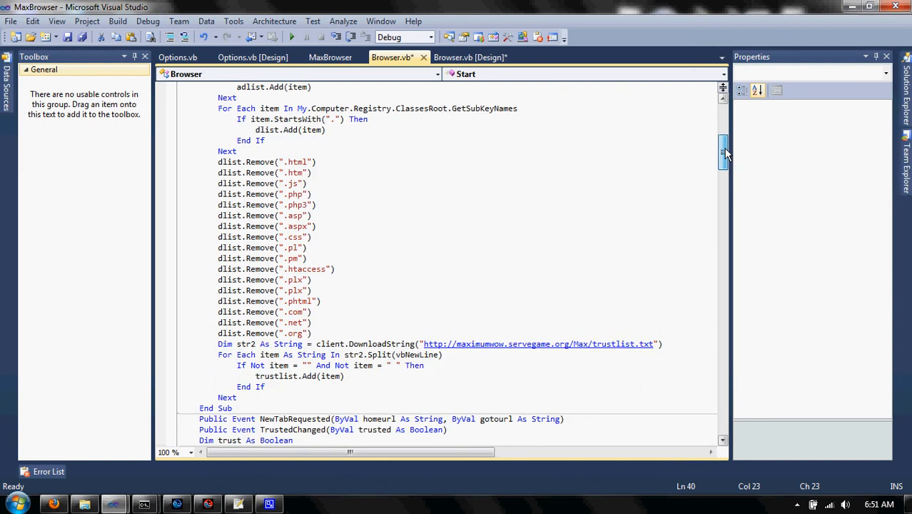
pyautogui.scroll(3)
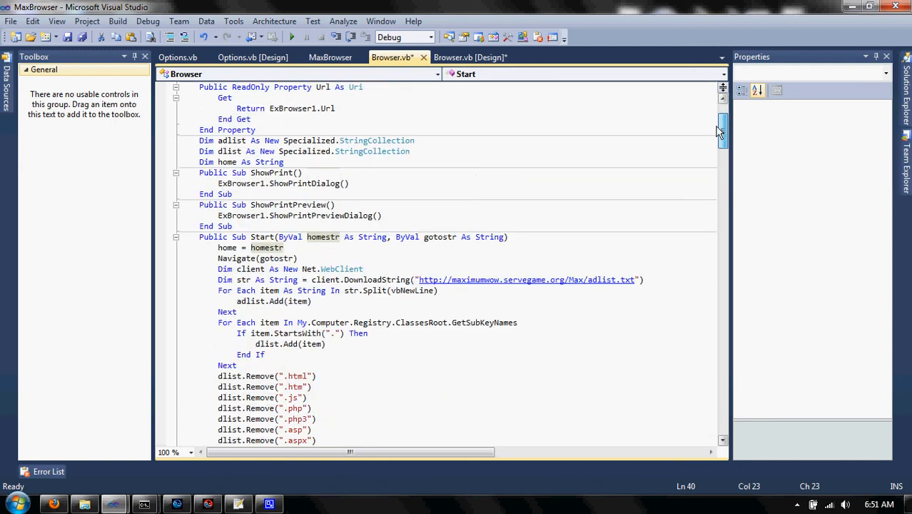
pyautogui.scroll(3)
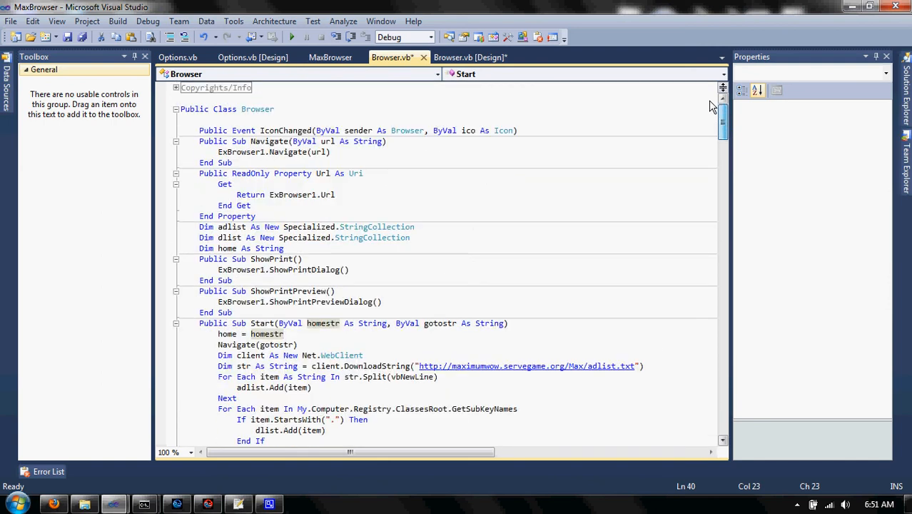
pyautogui.moveTo(471, 57)
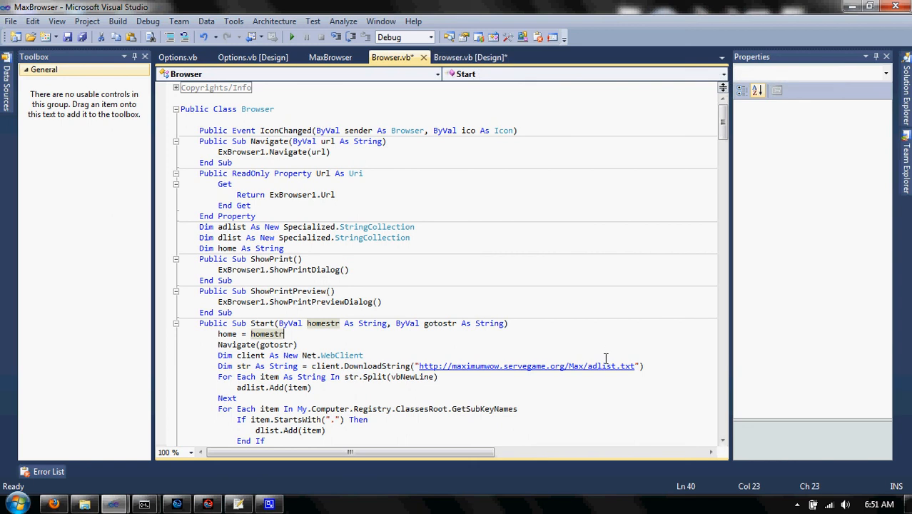
pyautogui.moveTo(560, 142)
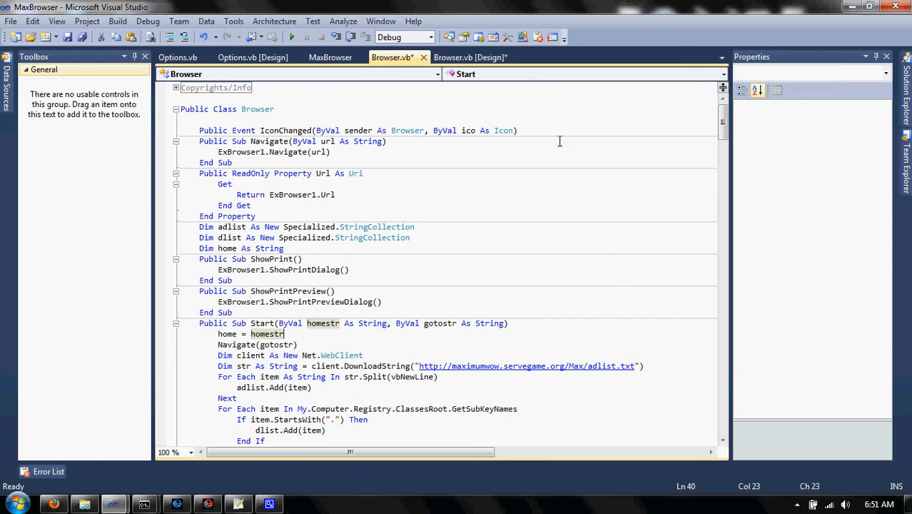
pyautogui.click(471, 57)
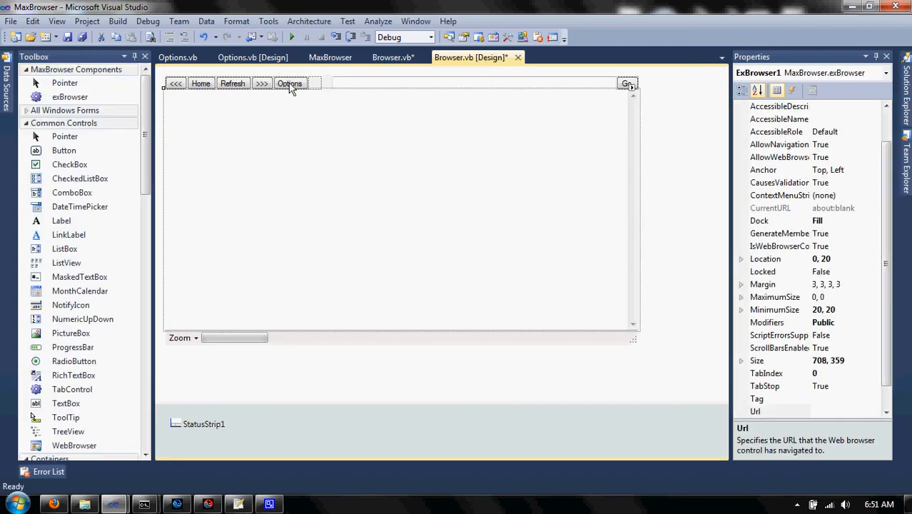
pyautogui.moveTo(217, 87)
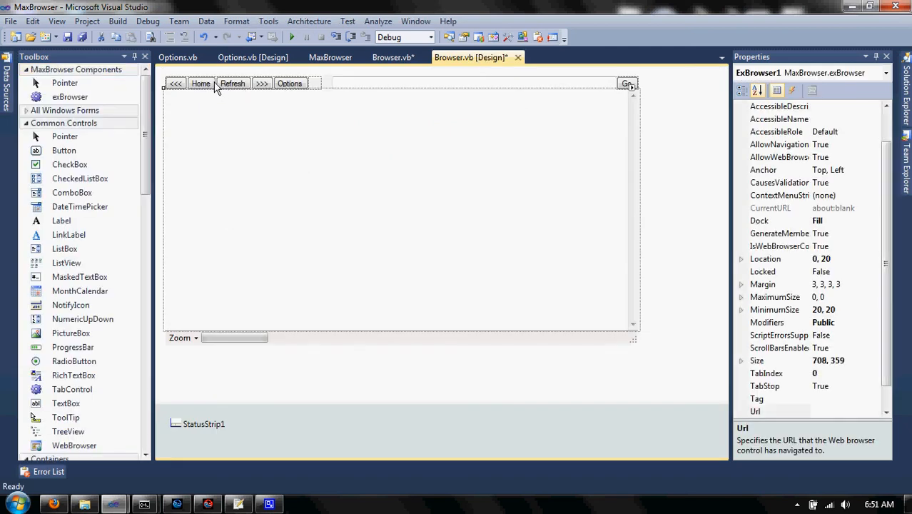
# Review the Home button's and the embedded web browser's properties in the Browser designer.
pyautogui.click(200, 83)
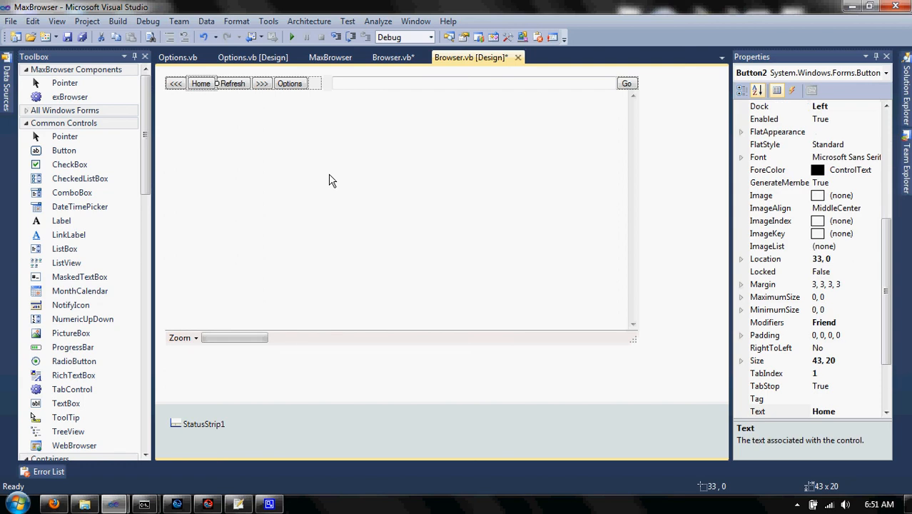
pyautogui.click(399, 207)
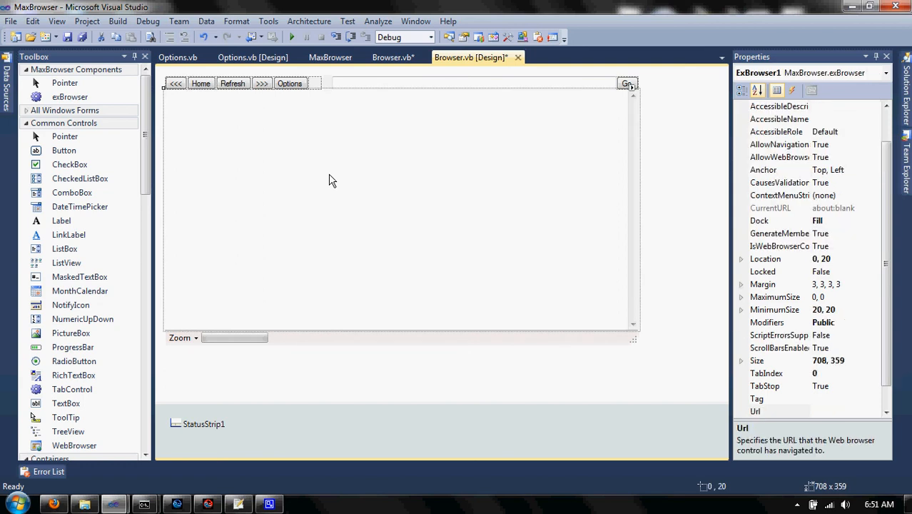
pyautogui.moveTo(391, 57)
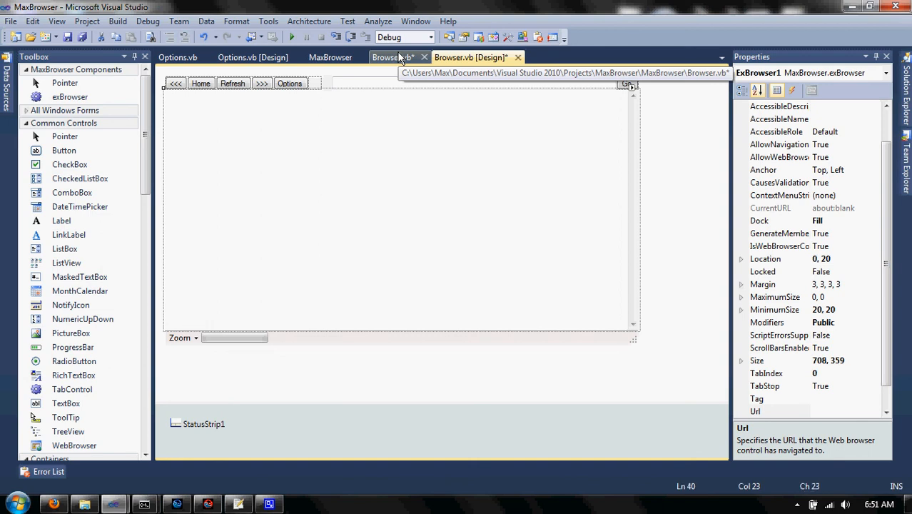
# Revisit the Start code in Browser.vb, then show the Max-Explorer V10 Form1 designer.
pyautogui.click(392, 57)
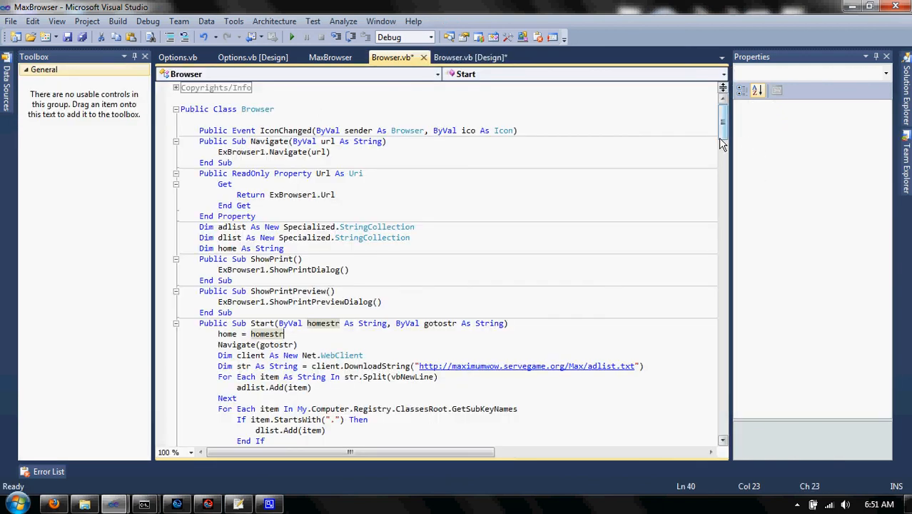
pyautogui.scroll(-3)
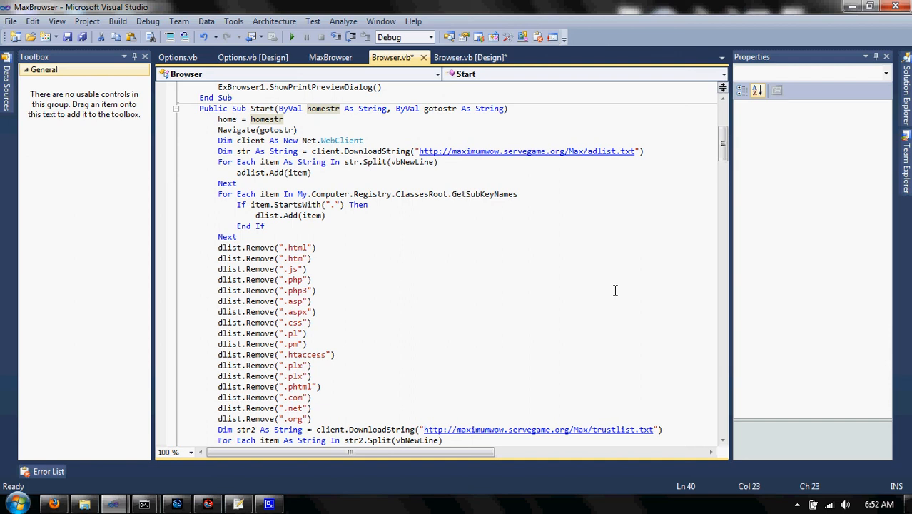
pyautogui.moveTo(585, 293)
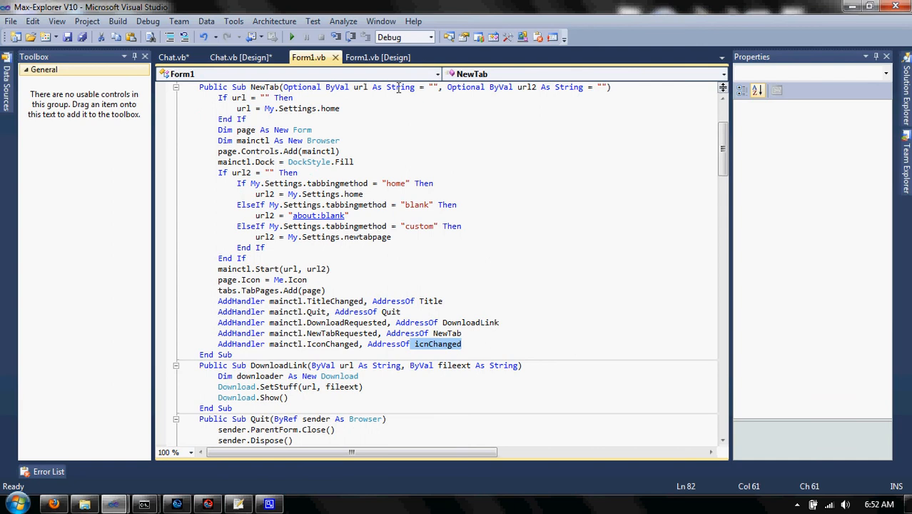
pyautogui.click(376, 57)
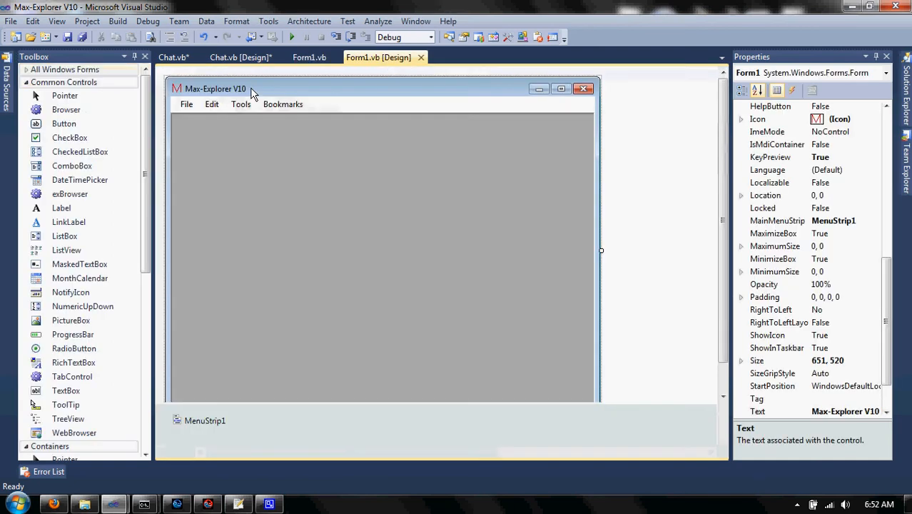
pyautogui.moveTo(378, 57)
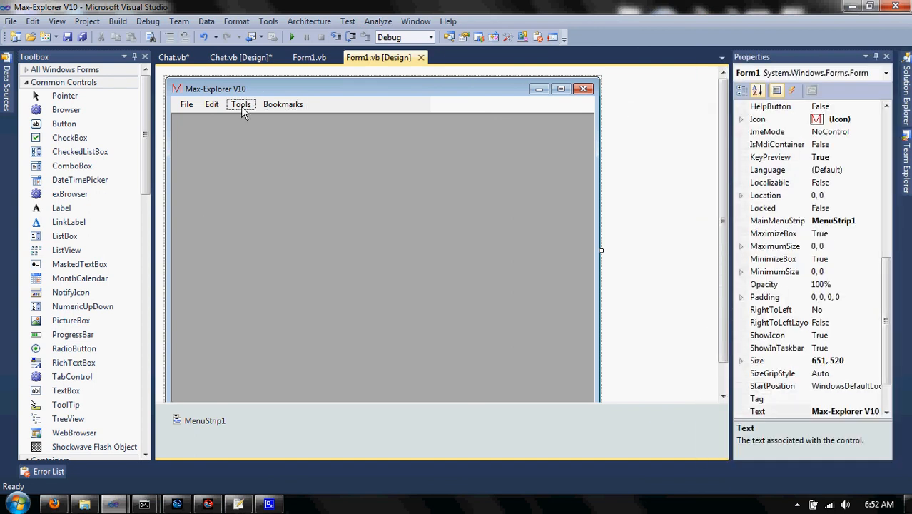
pyautogui.moveTo(200, 122)
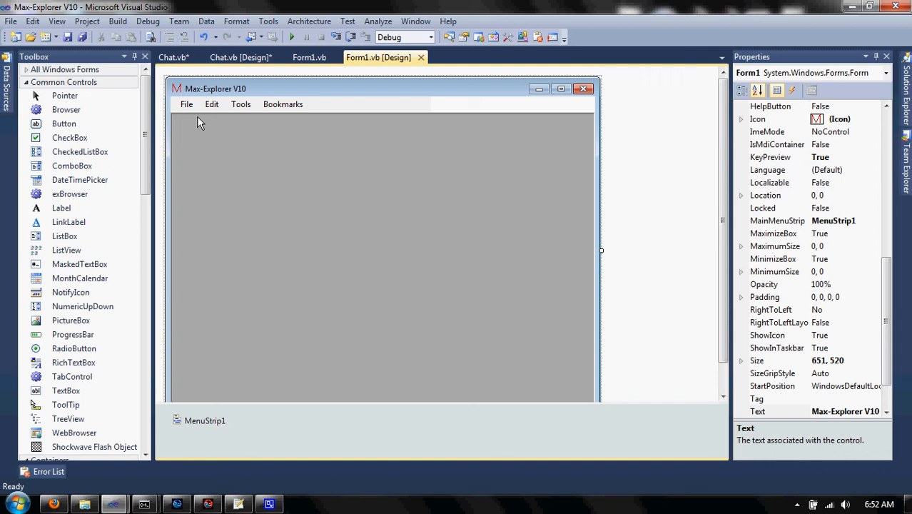
pyautogui.moveTo(348, 194)
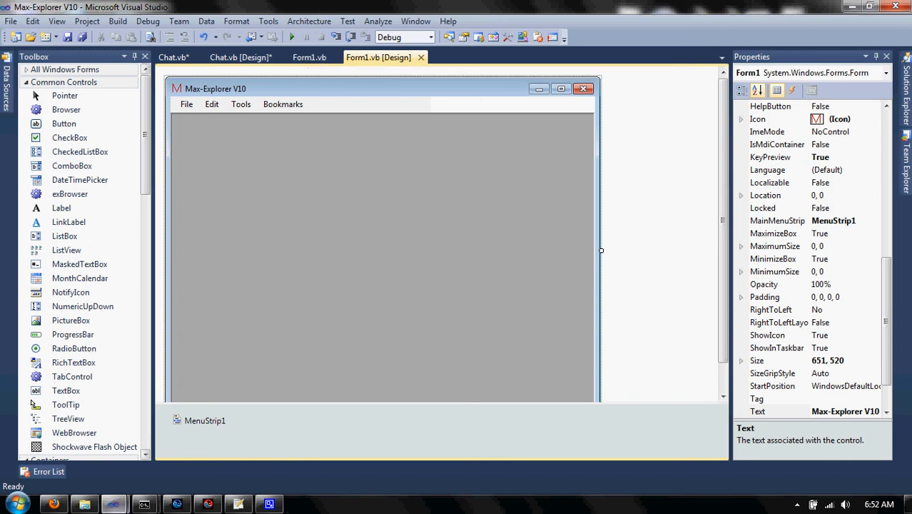
# Return to the MaxBrowser project's Browser.vb code at the Start routine.
pyautogui.click(391, 57)
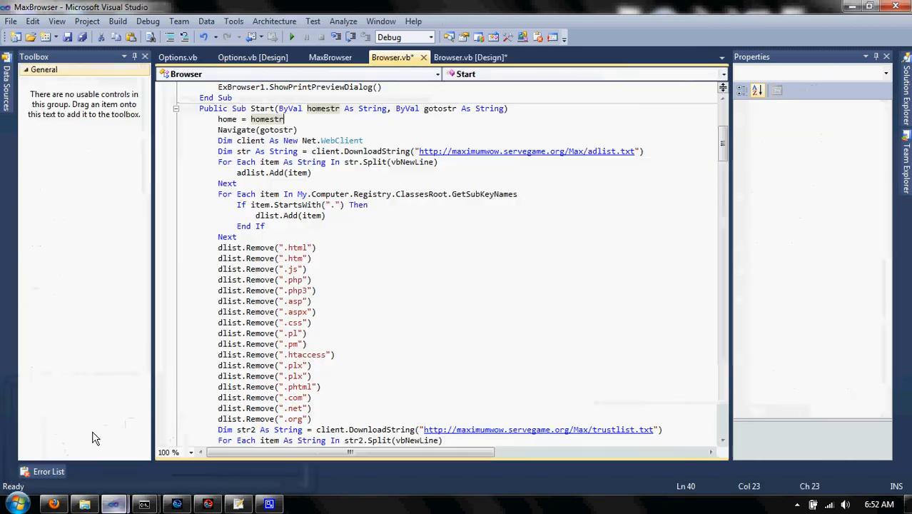
pyautogui.moveTo(471, 57)
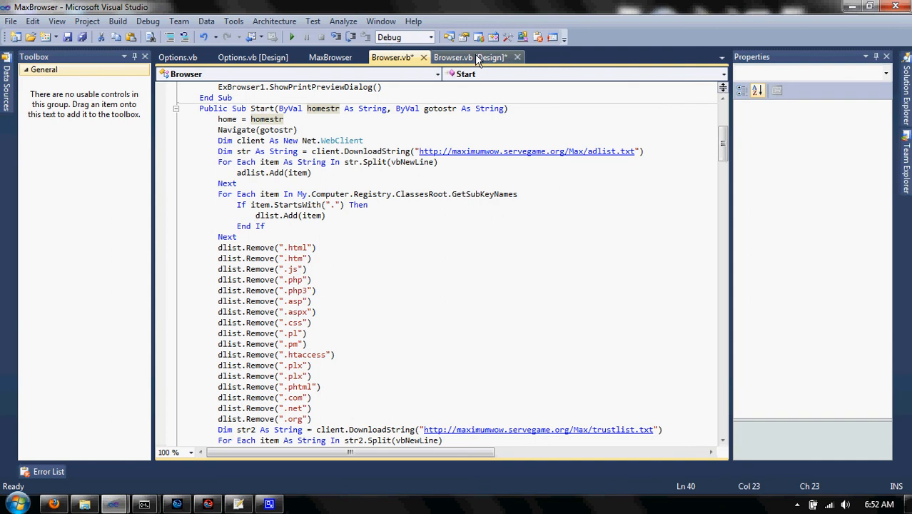
pyautogui.click(469, 57)
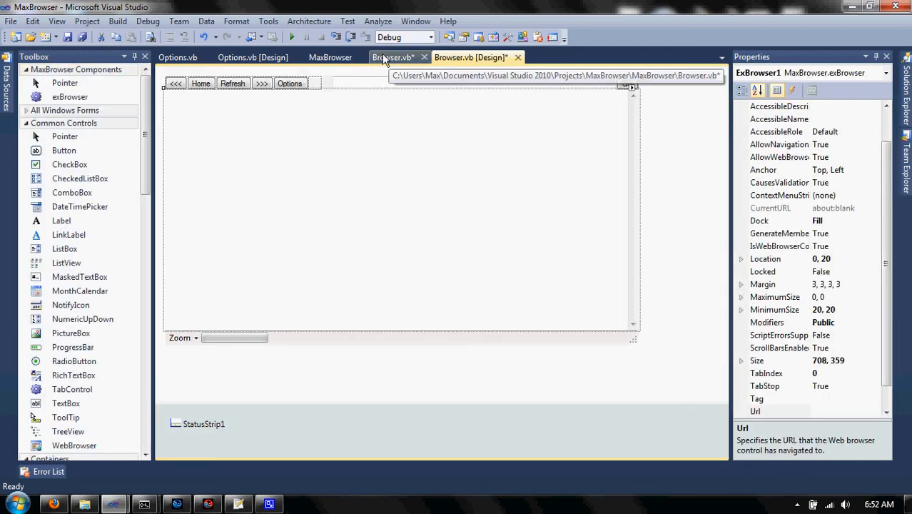
pyautogui.click(392, 57)
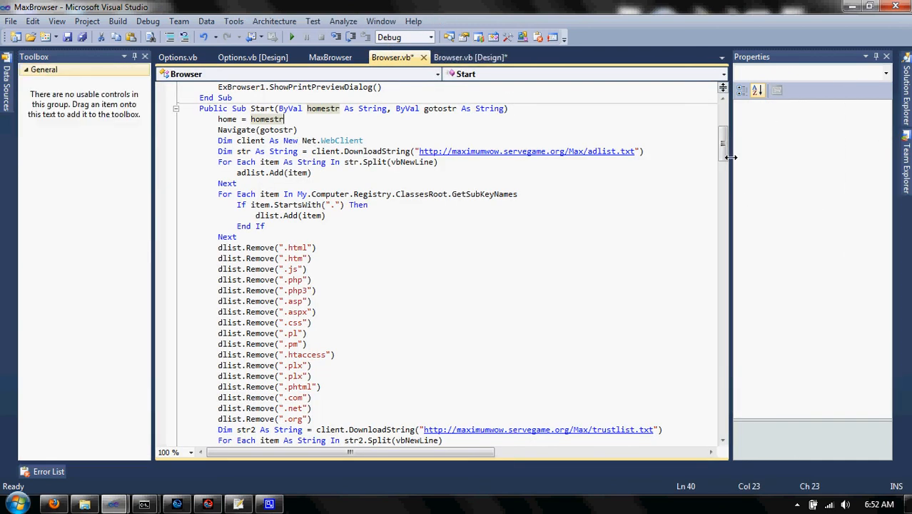
pyautogui.scroll(3)
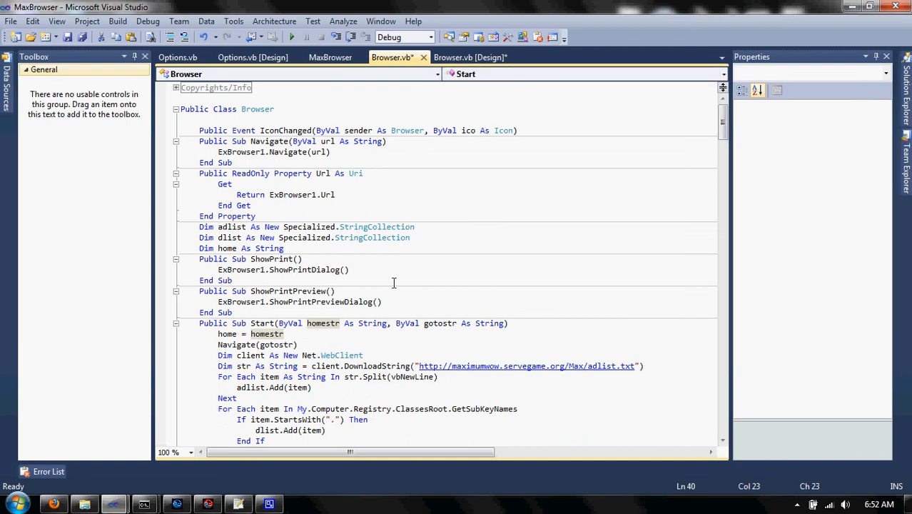
pyautogui.moveTo(742, 110)
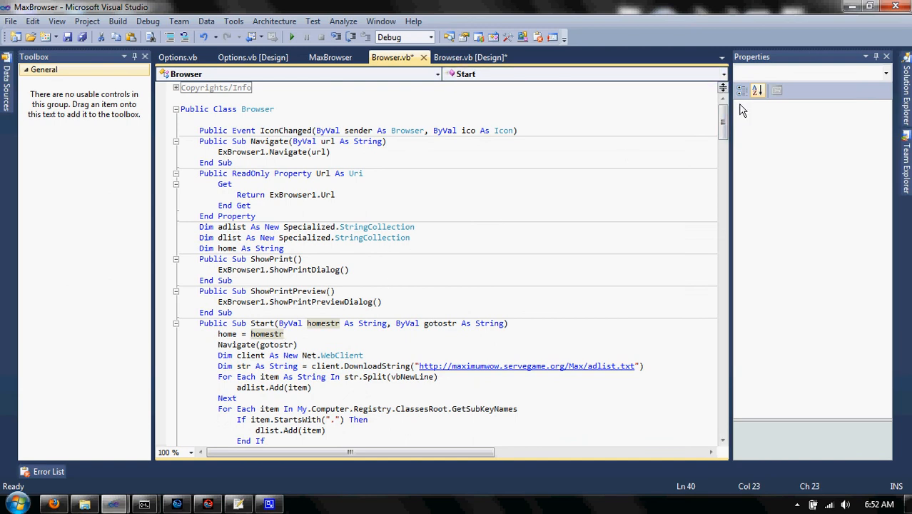
pyautogui.moveTo(730, 107)
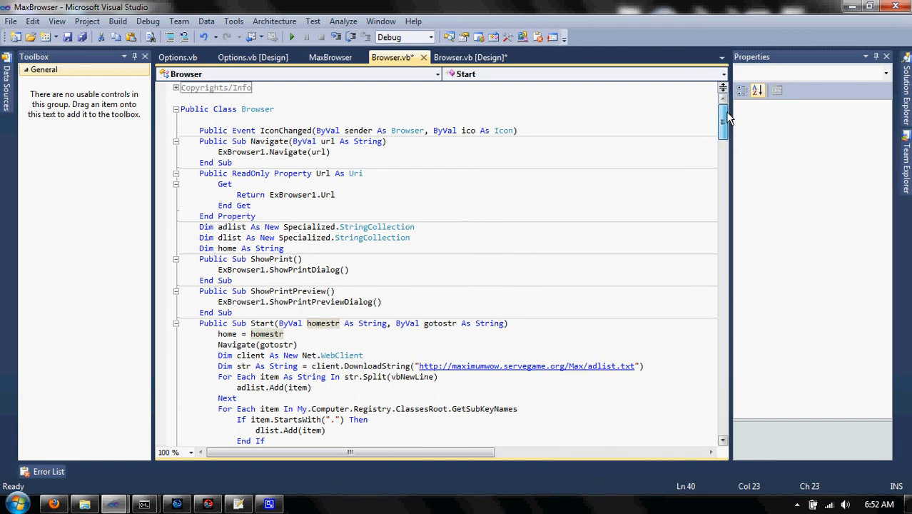
# Scroll past the dlist.Remove lines to the Trusted and HTMLCode properties and DocumentCompleted handler.
pyautogui.scroll(-3)
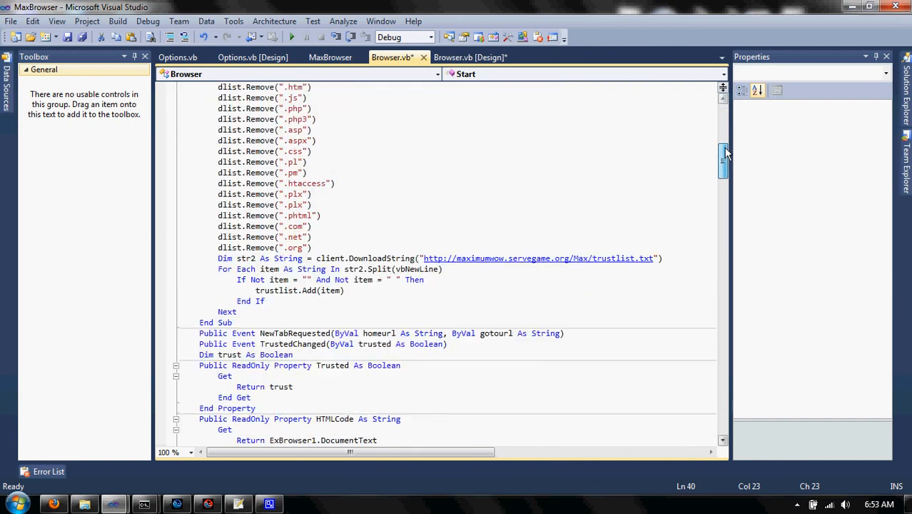
pyautogui.scroll(-3)
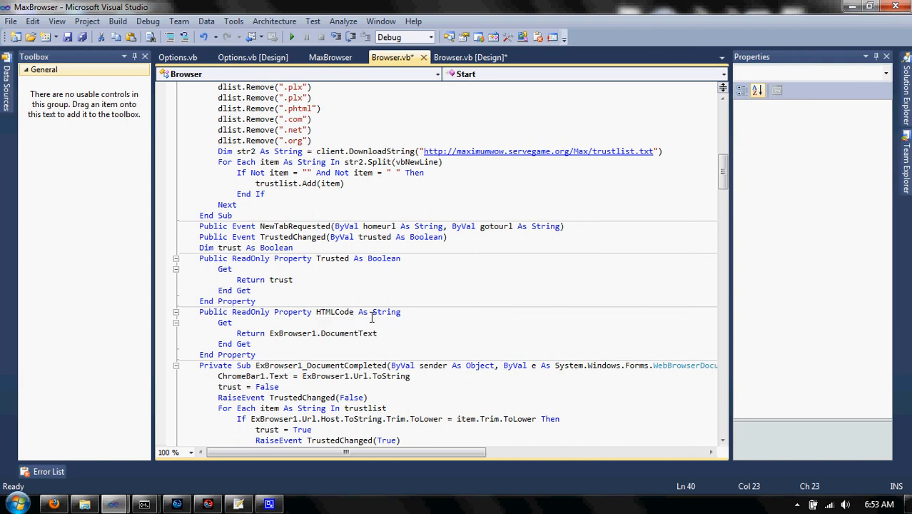
pyautogui.moveTo(318, 396)
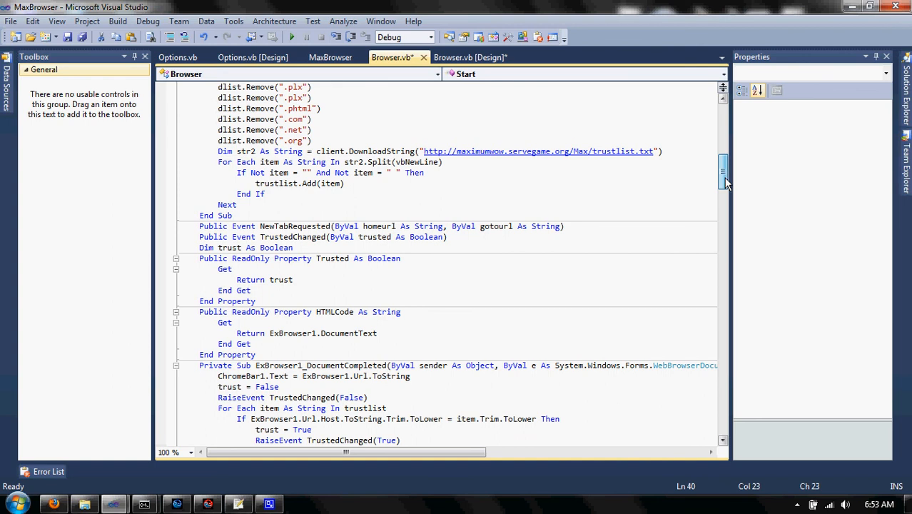
# Scroll Browser.vb to the ExBrowser1_NavigatingExtended handler with the AdBlocked and DownloadRequested events.
pyautogui.scroll(-3)
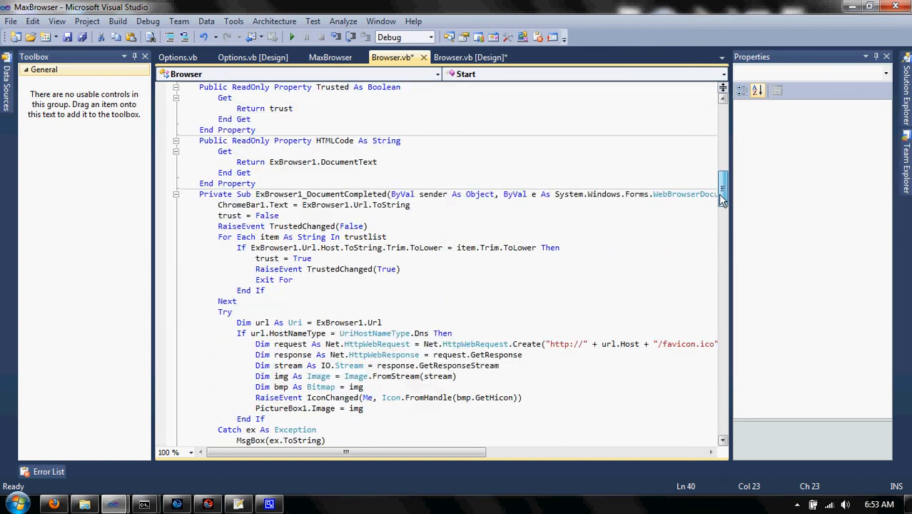
pyautogui.scroll(3)
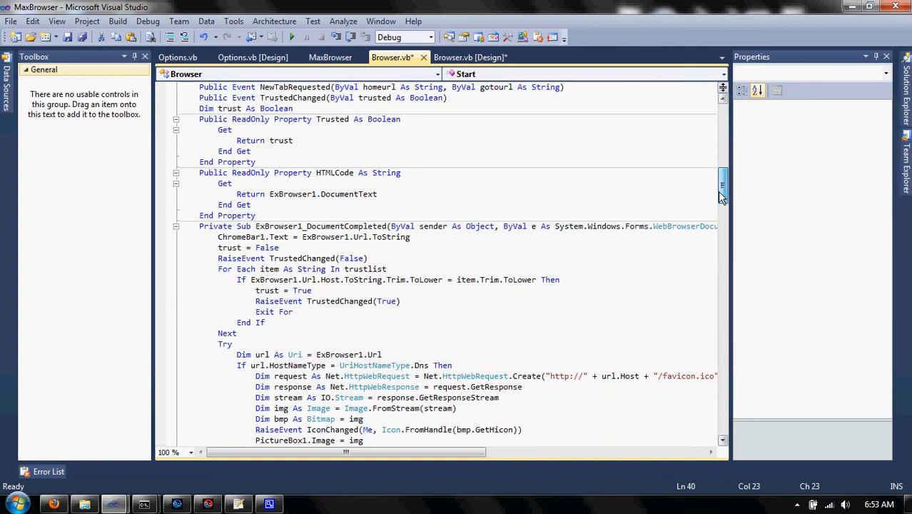
pyautogui.scroll(-3)
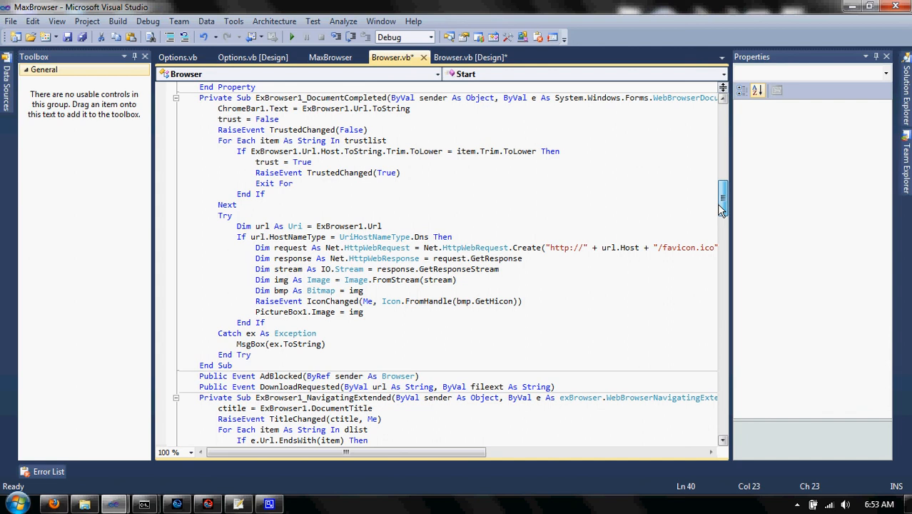
pyautogui.scroll(-3)
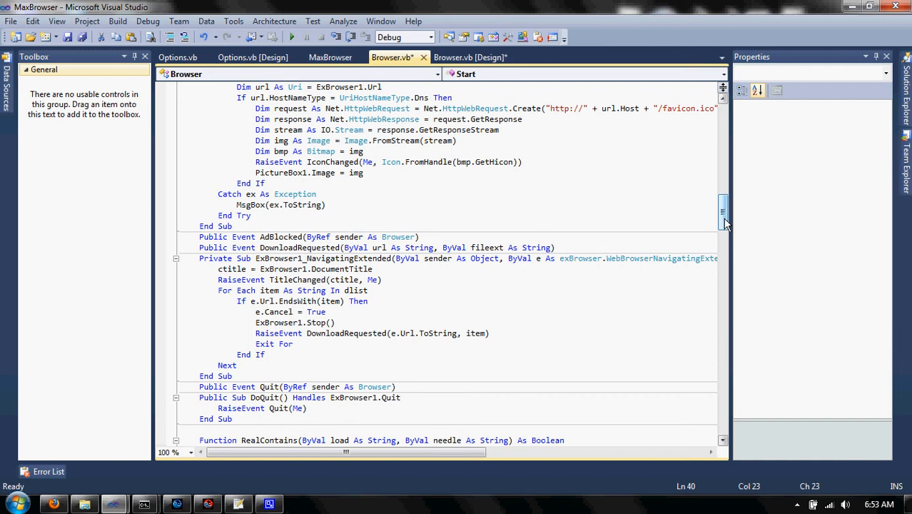
# Scroll down to the RealContains function, the trustlist declaration and the NewWindowExtended handler.
pyautogui.scroll(-3)
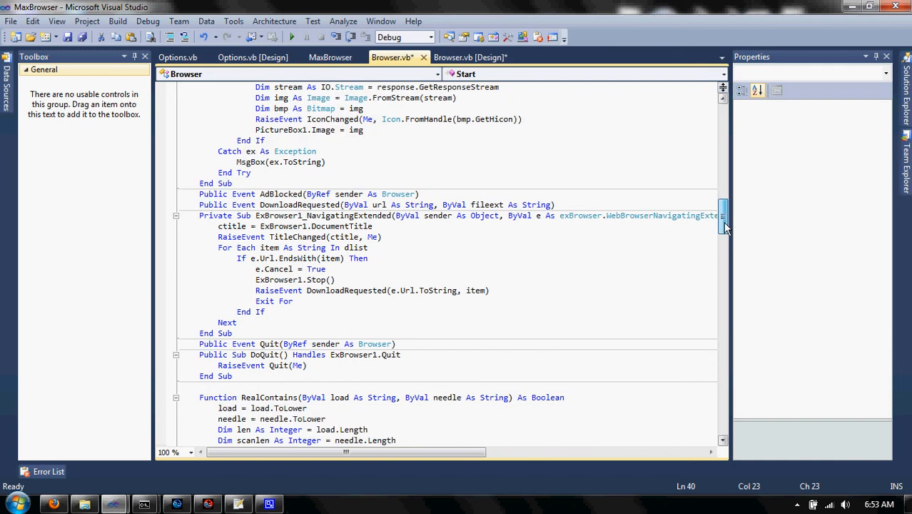
pyautogui.scroll(-3)
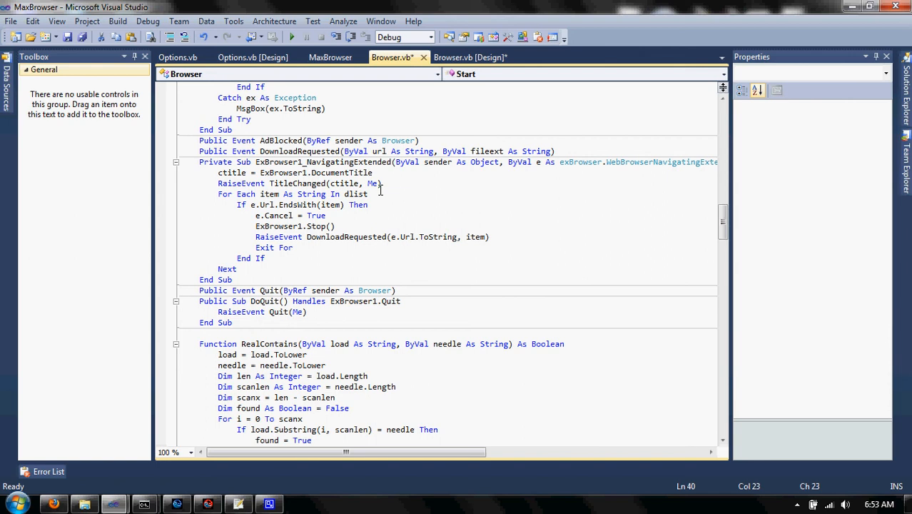
pyautogui.moveTo(294, 205)
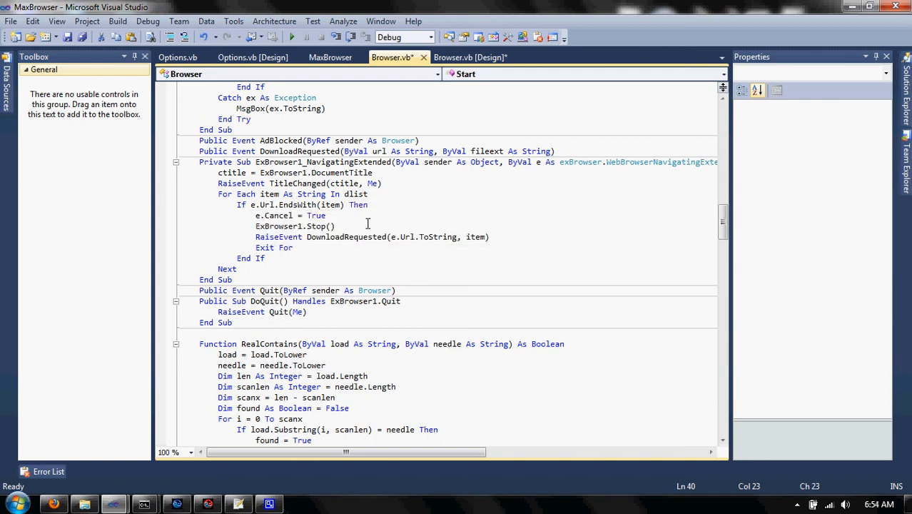
pyautogui.moveTo(380, 228)
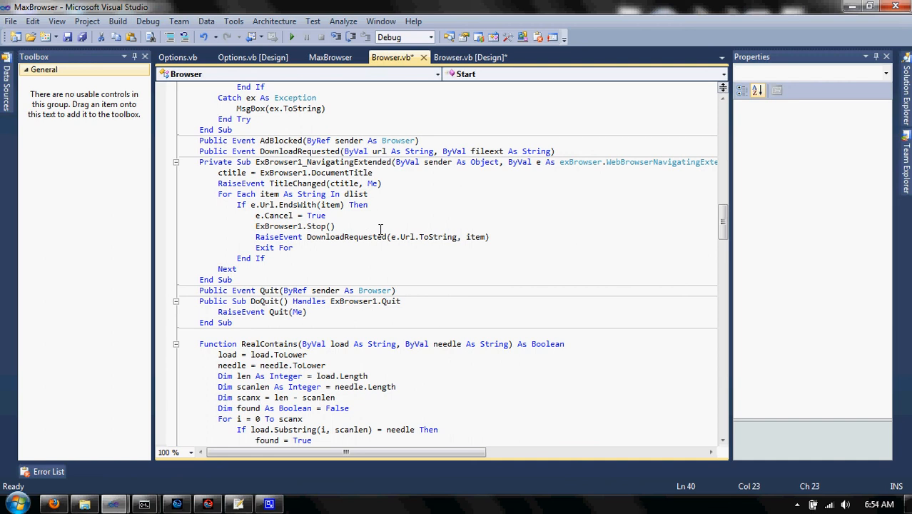
pyautogui.moveTo(485, 201)
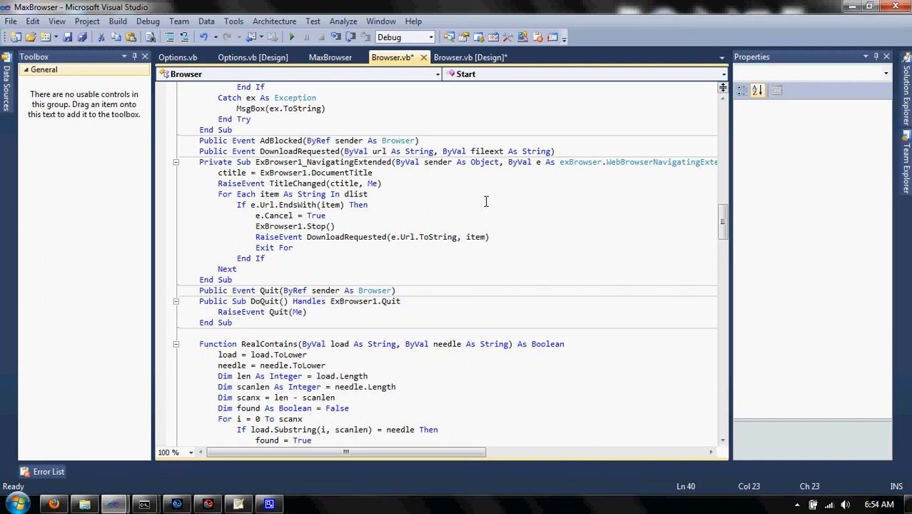
pyautogui.moveTo(288, 271)
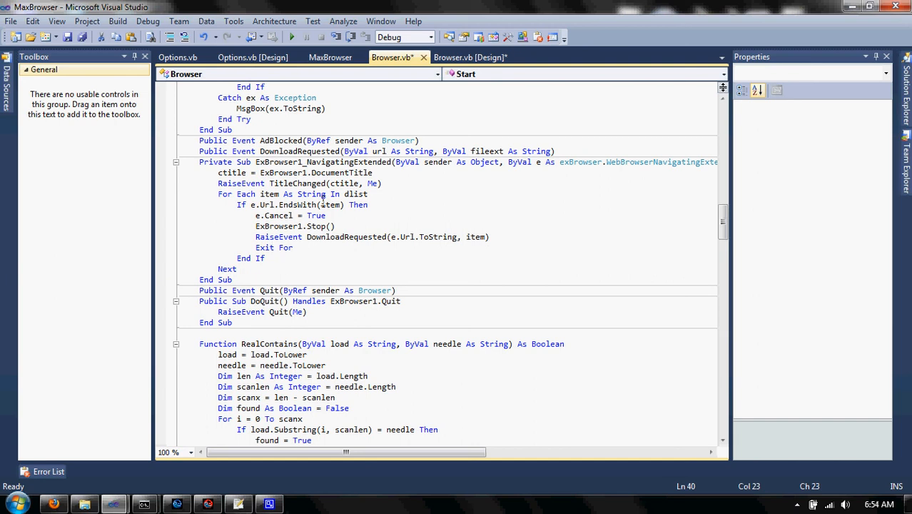
pyautogui.moveTo(298, 206)
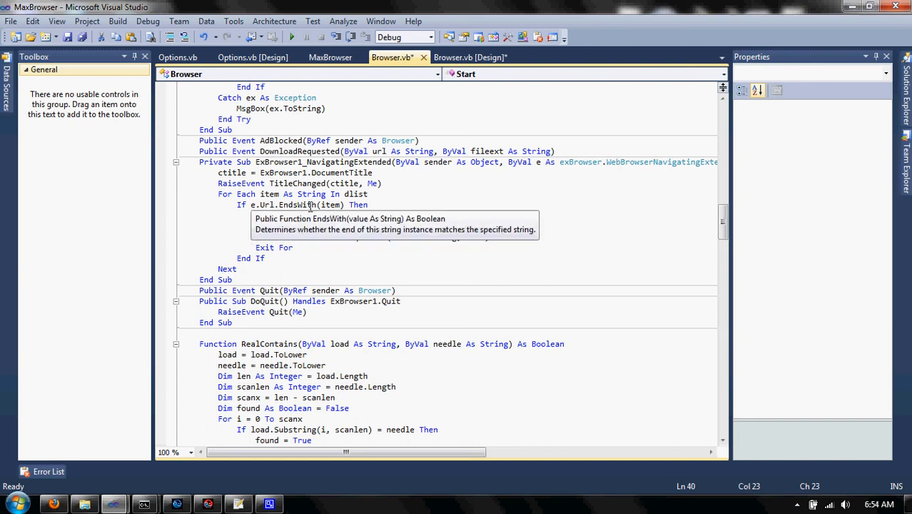
pyautogui.moveTo(325, 206)
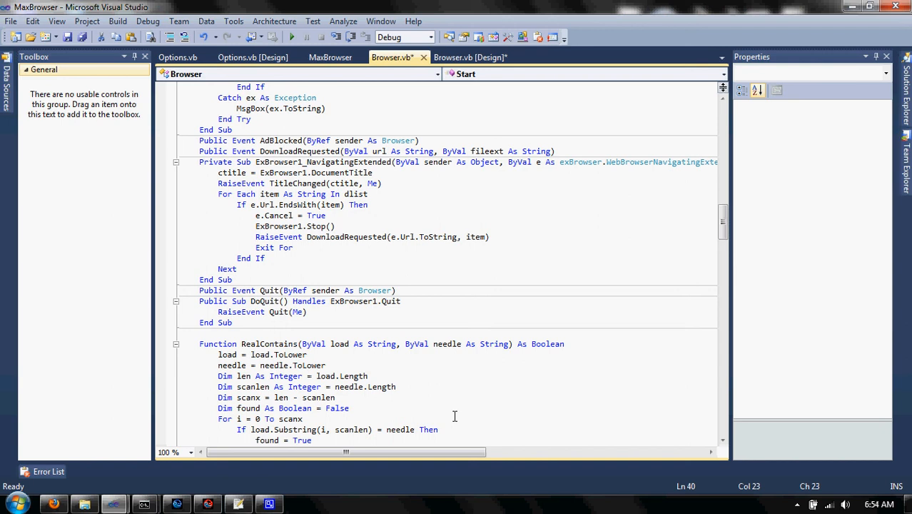
pyautogui.moveTo(345, 237)
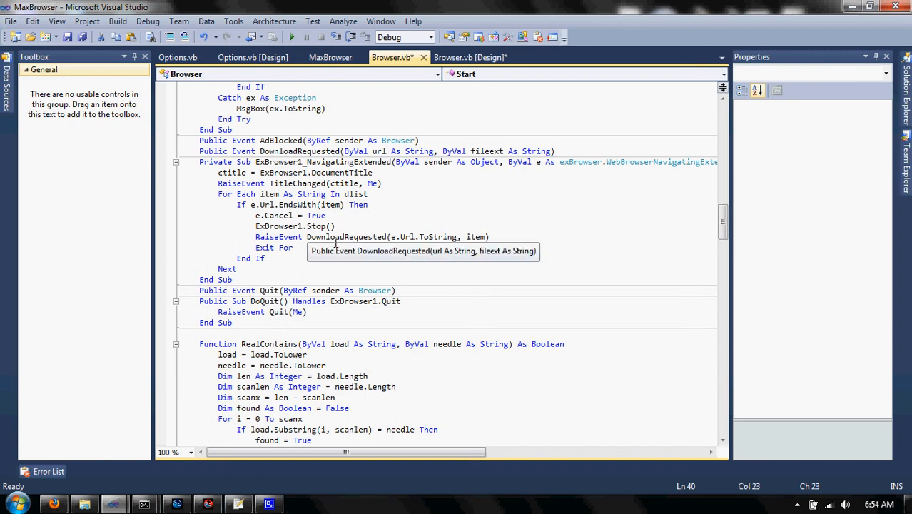
pyautogui.moveTo(521, 326)
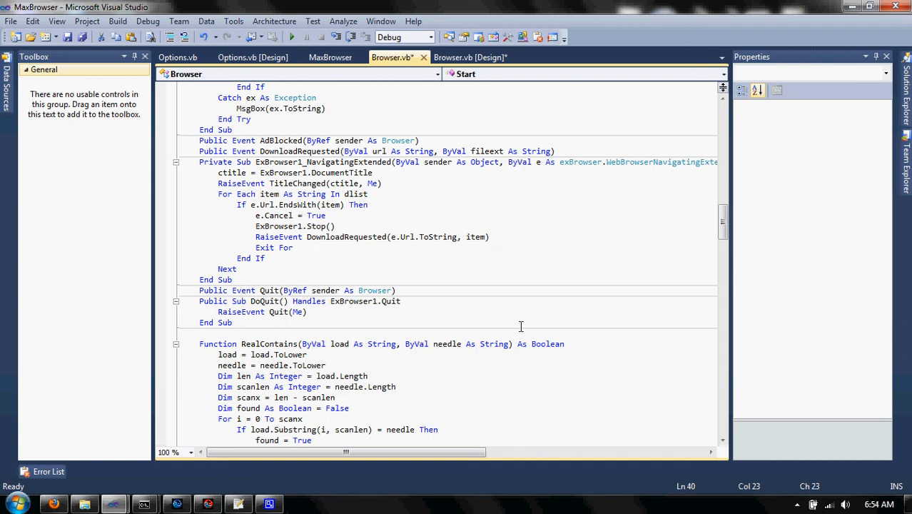
pyautogui.moveTo(445, 293)
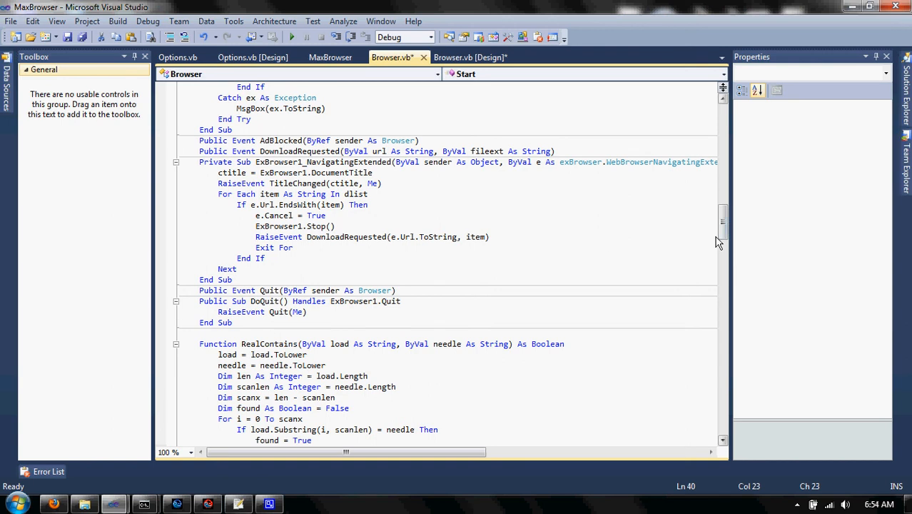
pyautogui.scroll(-3)
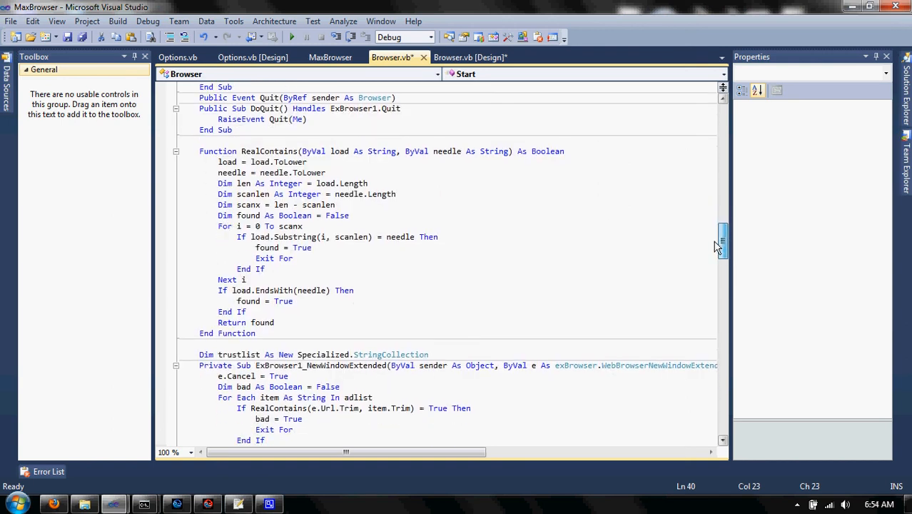
pyautogui.scroll(3)
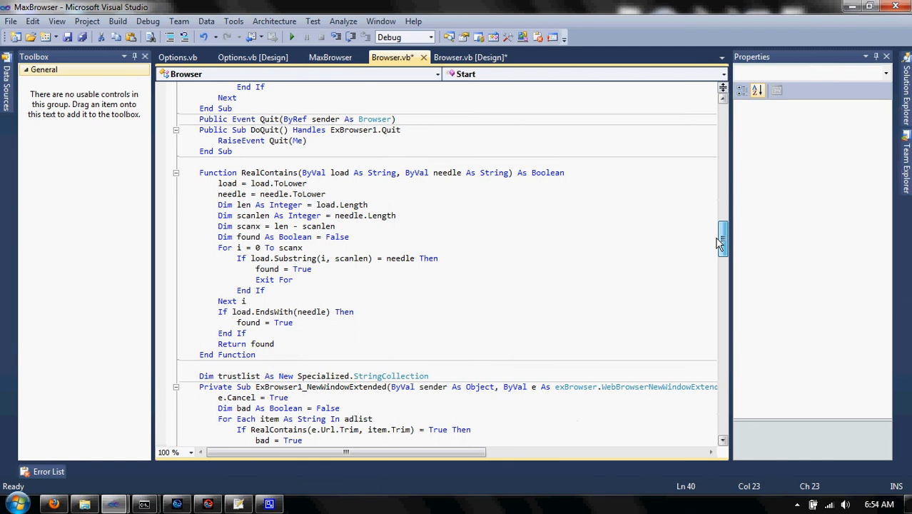